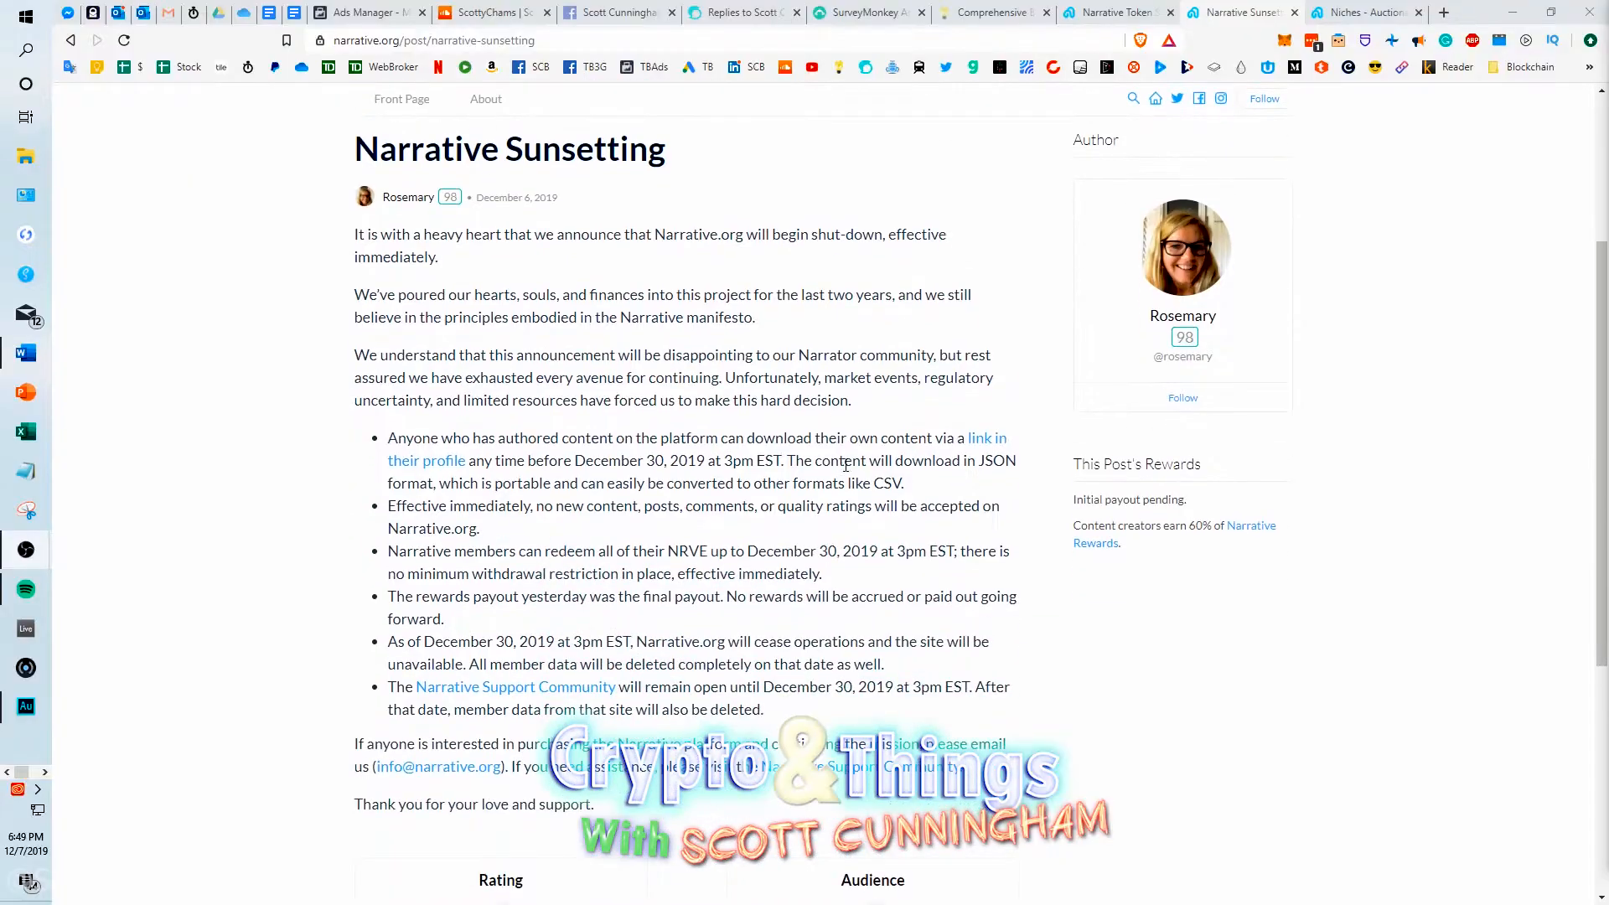
Scroll down through the Narrative Sunsetting post to its closing support message.
scroll("down", 3)
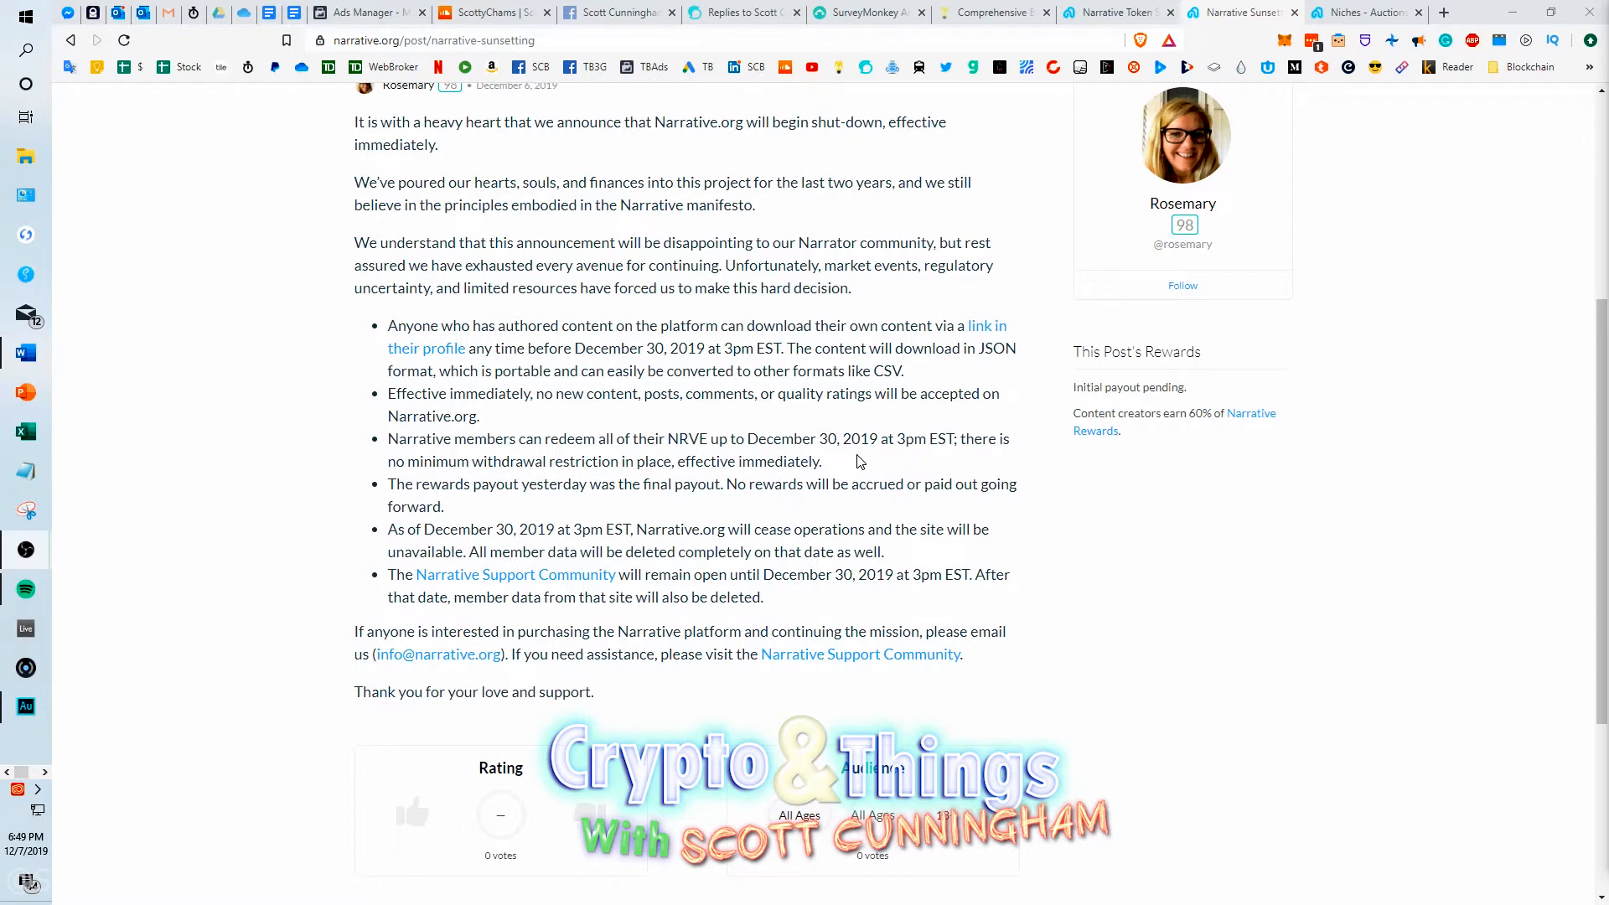
mouse_move(780, 424)
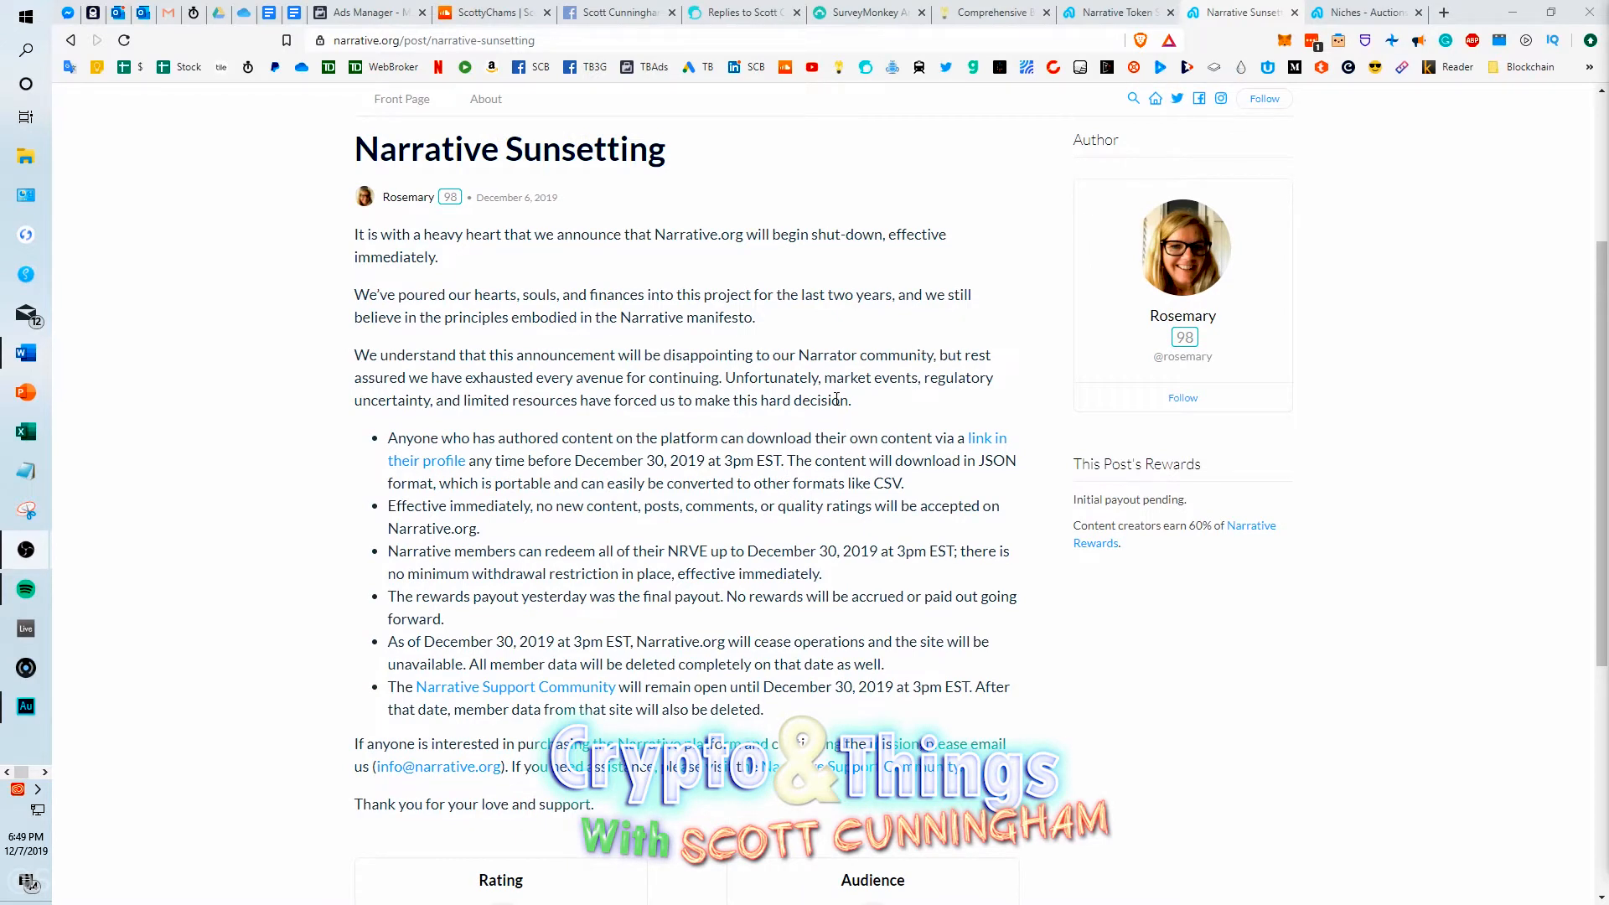
mouse_move(835, 397)
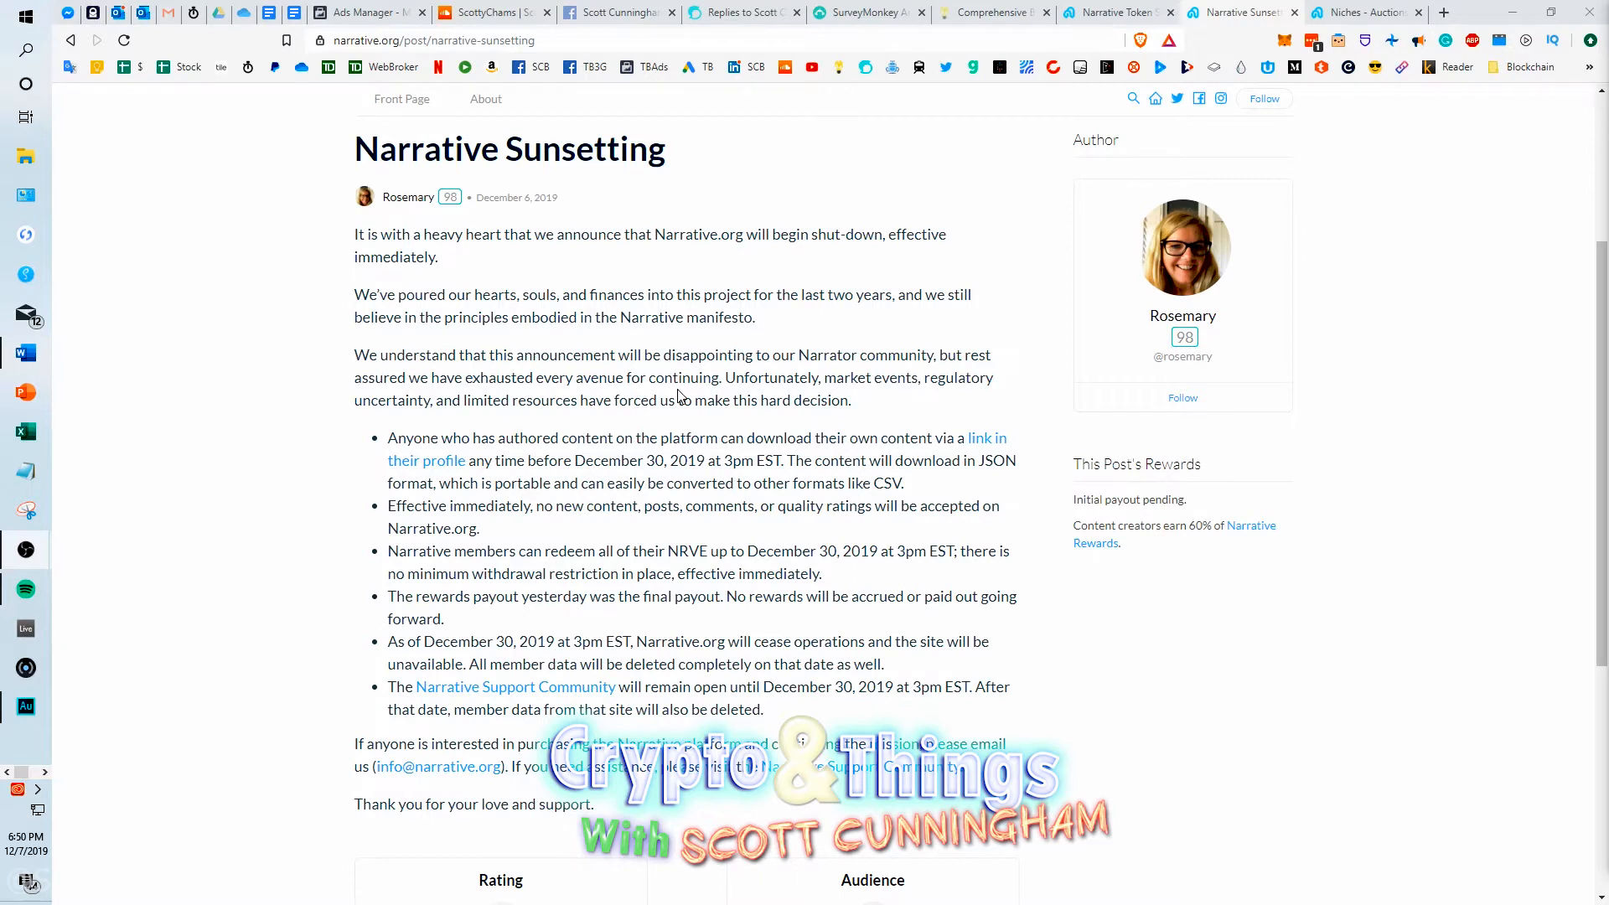
mouse_move(677, 397)
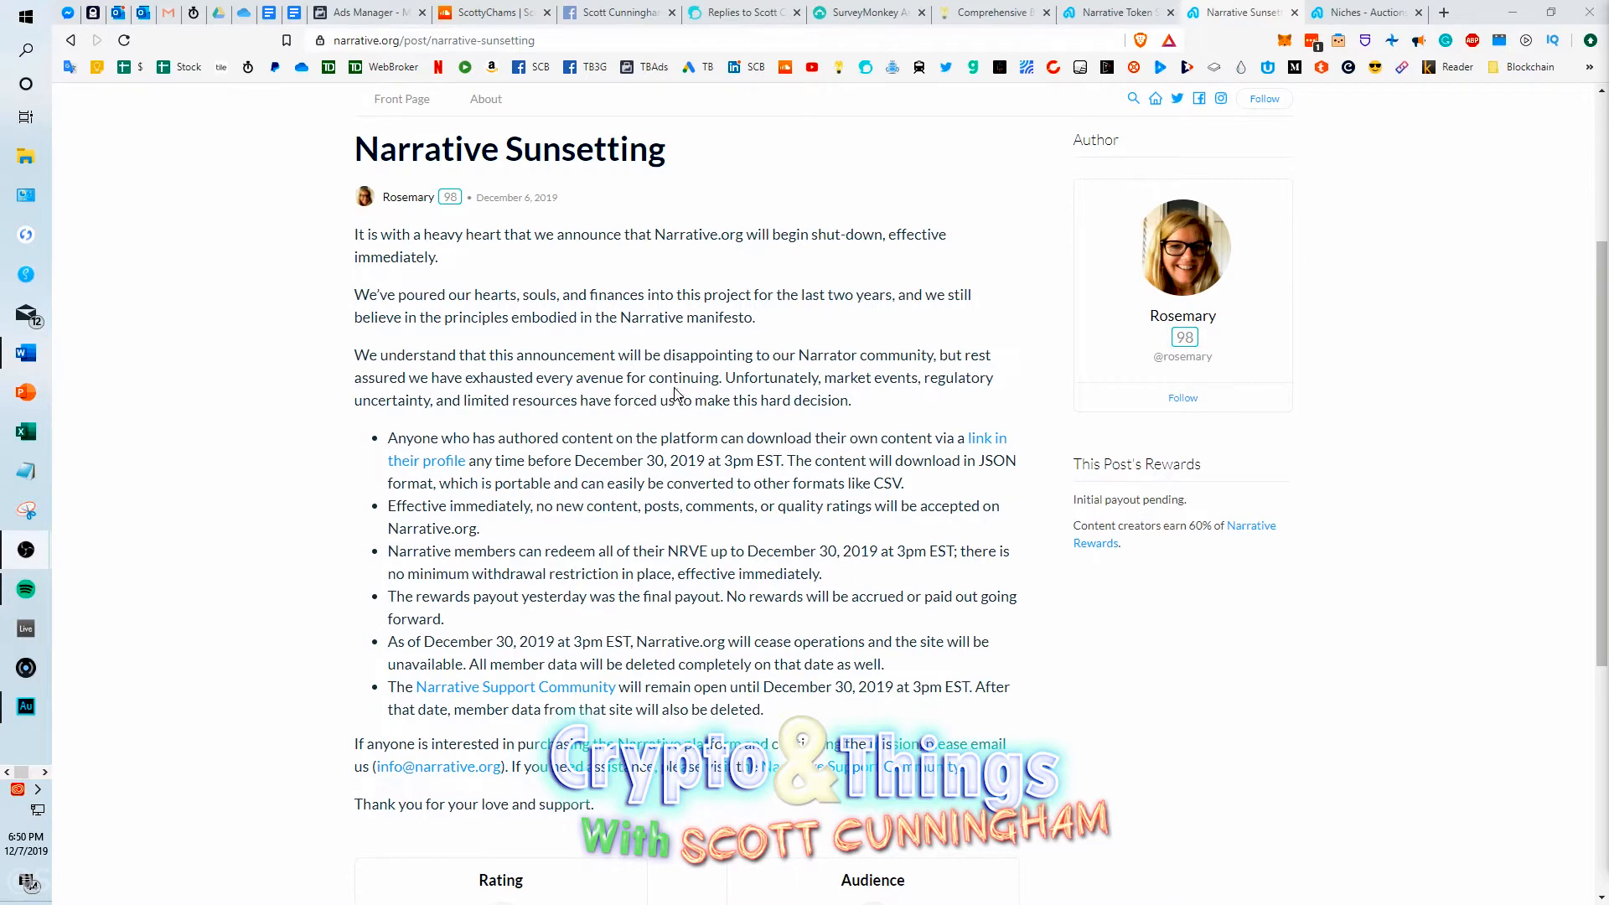
mouse_move(703, 415)
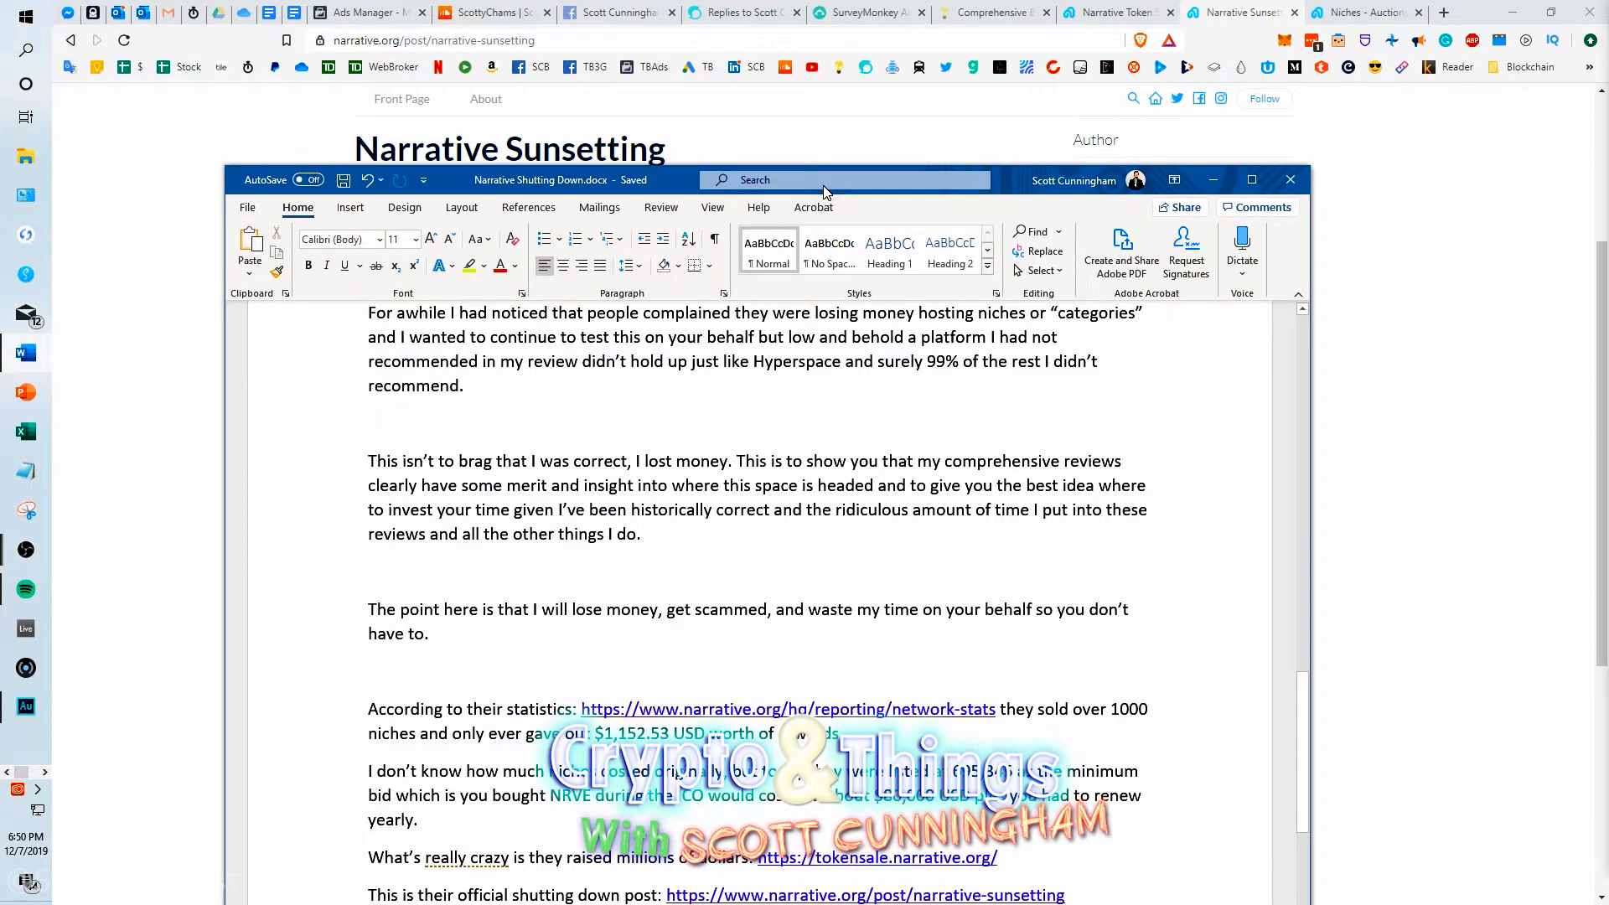
Follow the tokensale.narrative.org link to show the presale, public sale and NRVE totals.
left_click(1252, 179)
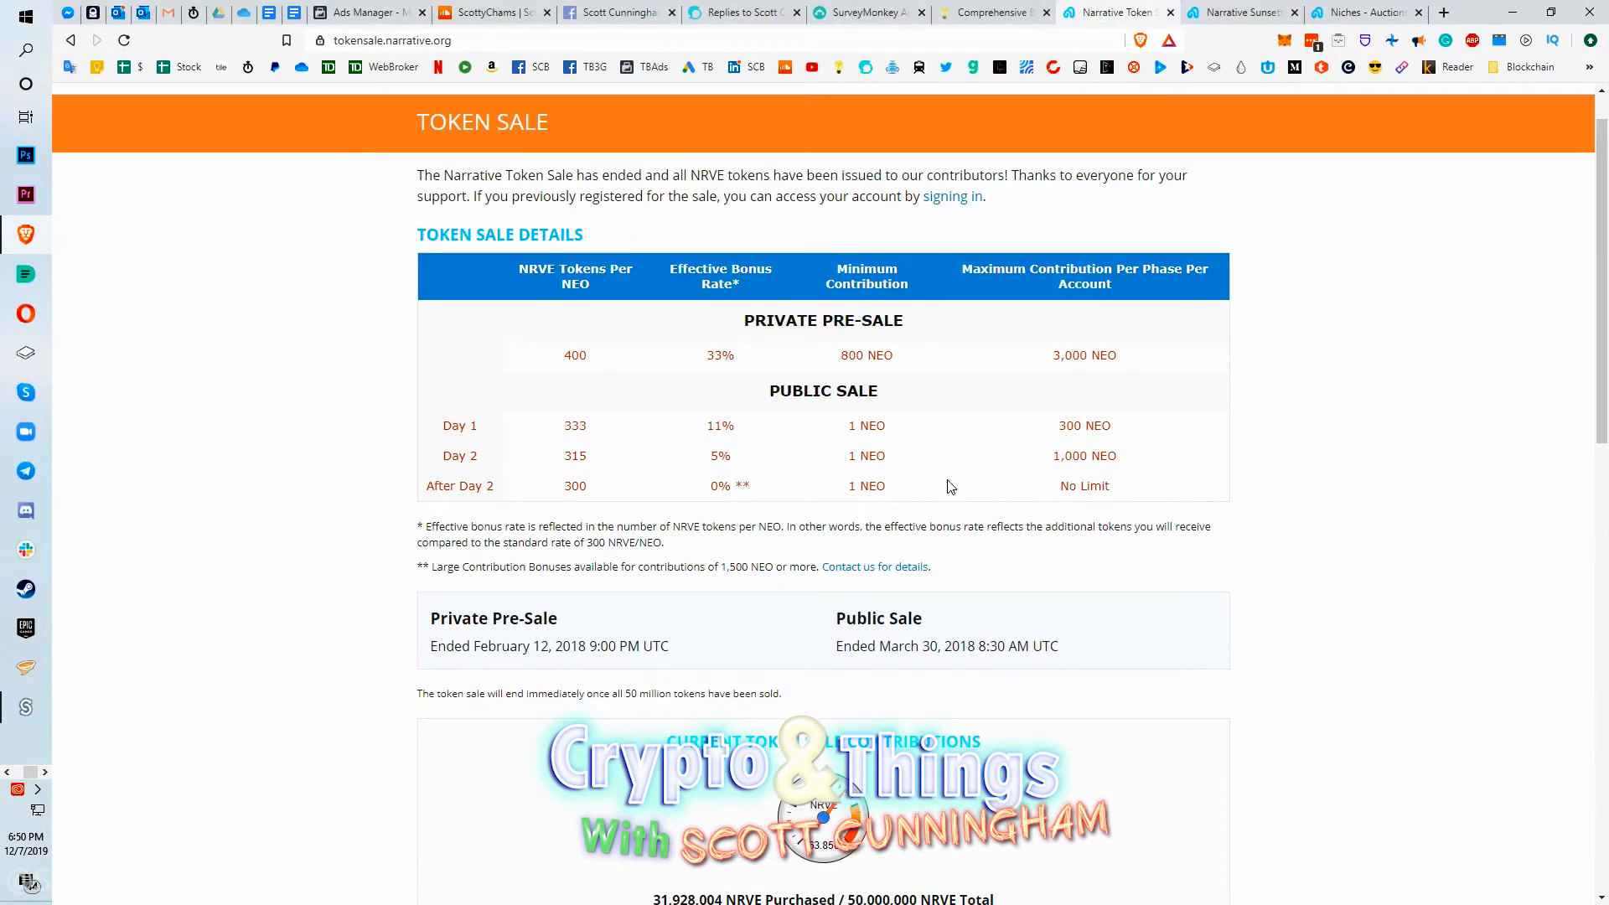
scroll("down", 3)
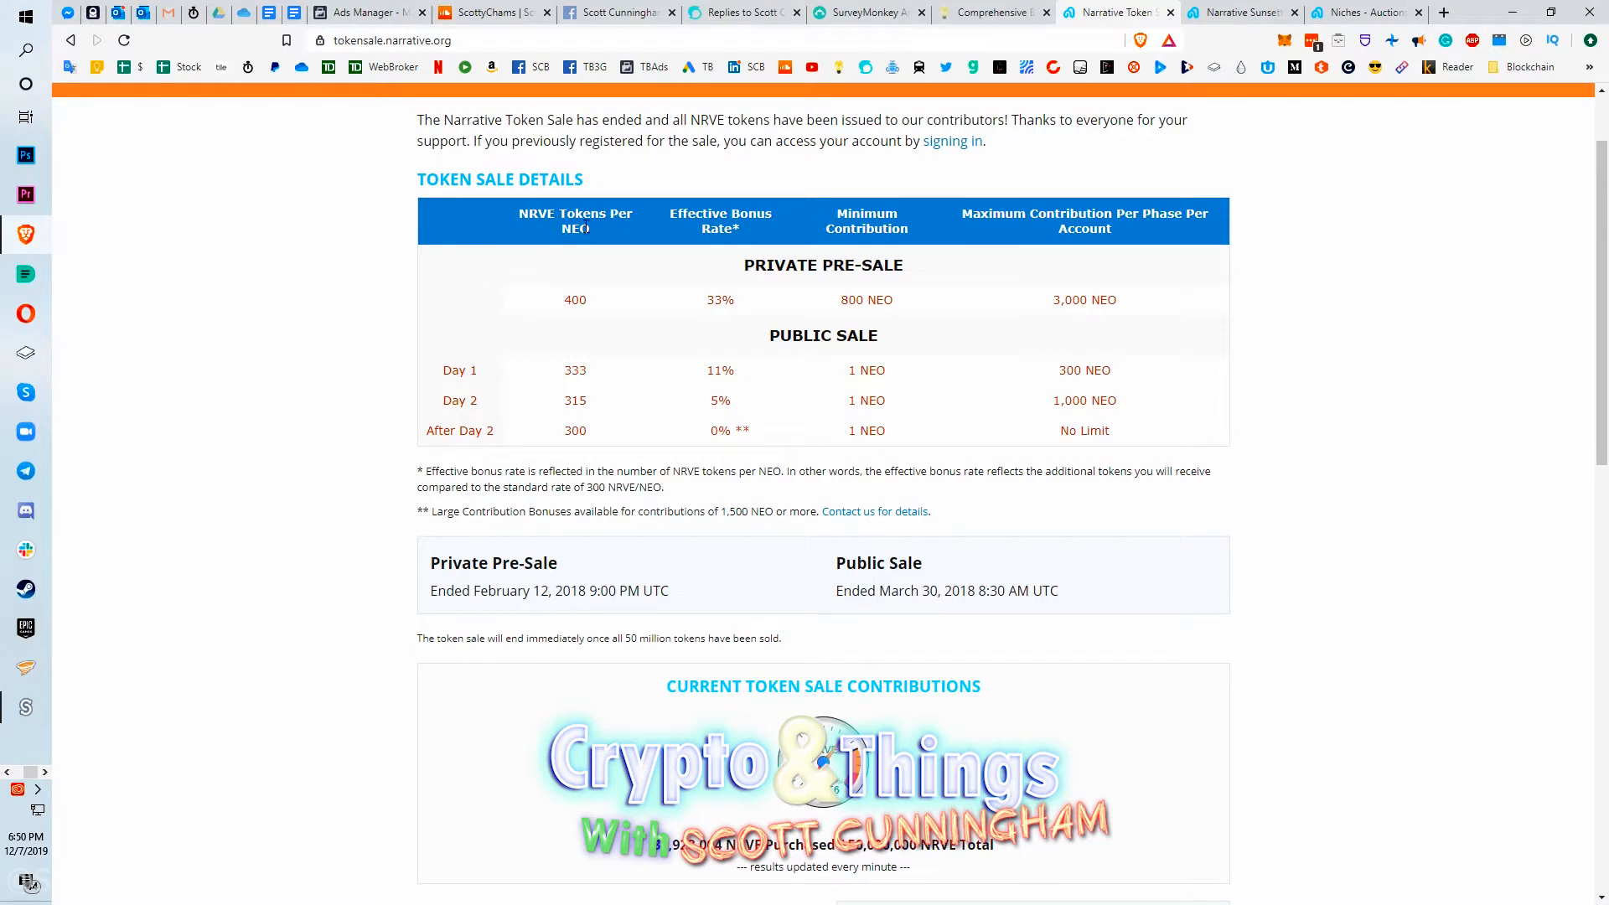
double_click(574, 298)
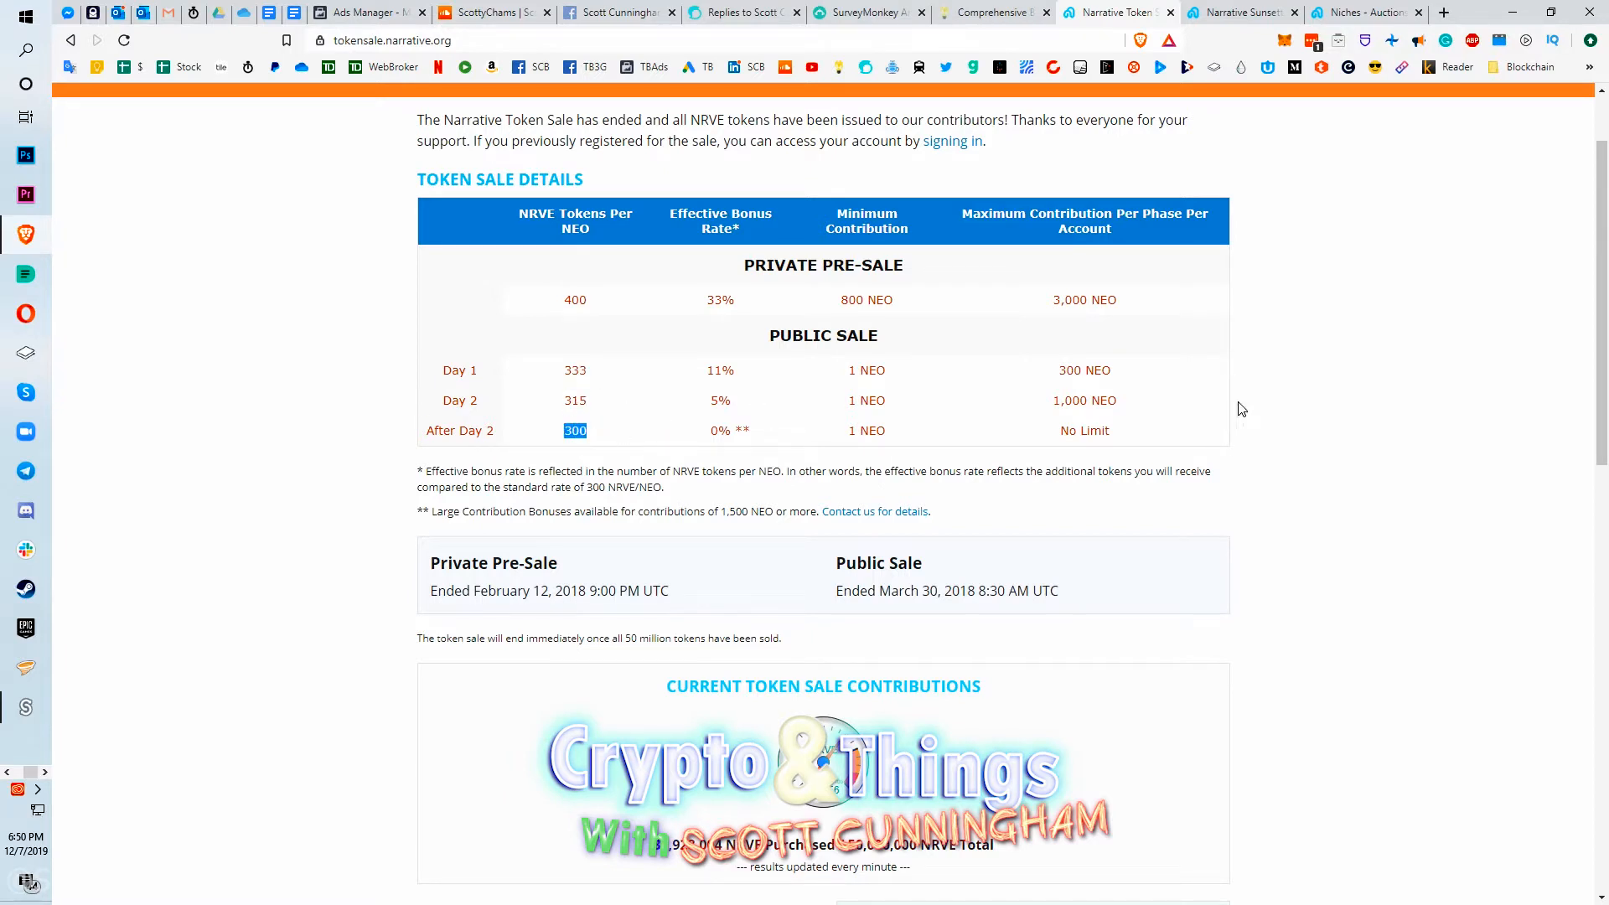
mouse_move(595, 445)
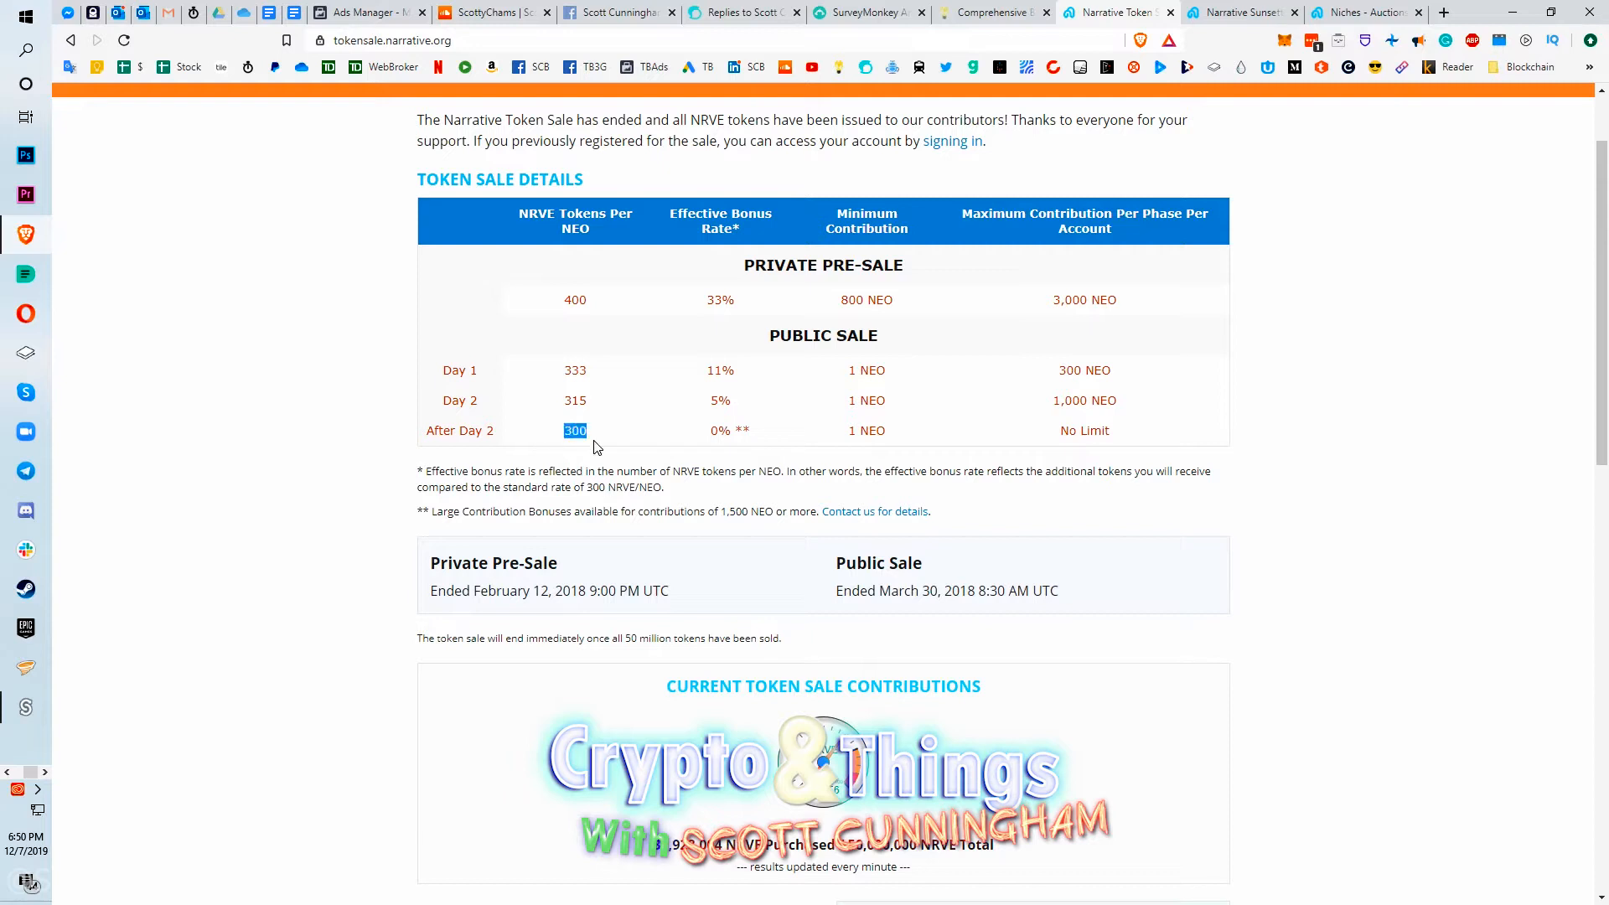
mouse_move(1233, 424)
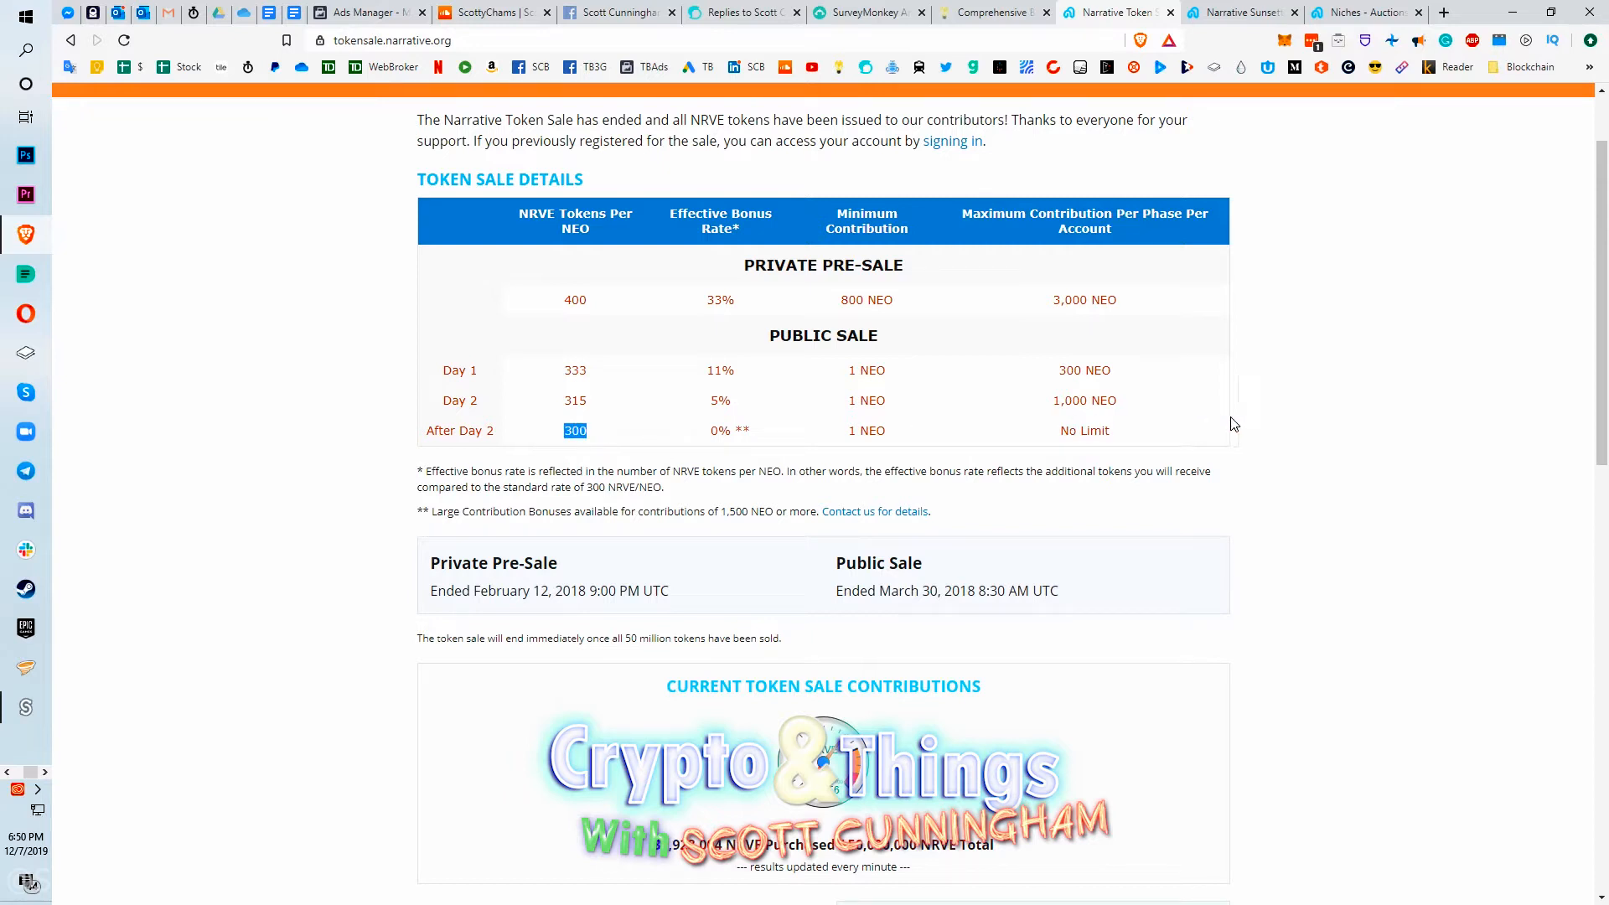
mouse_move(1331, 397)
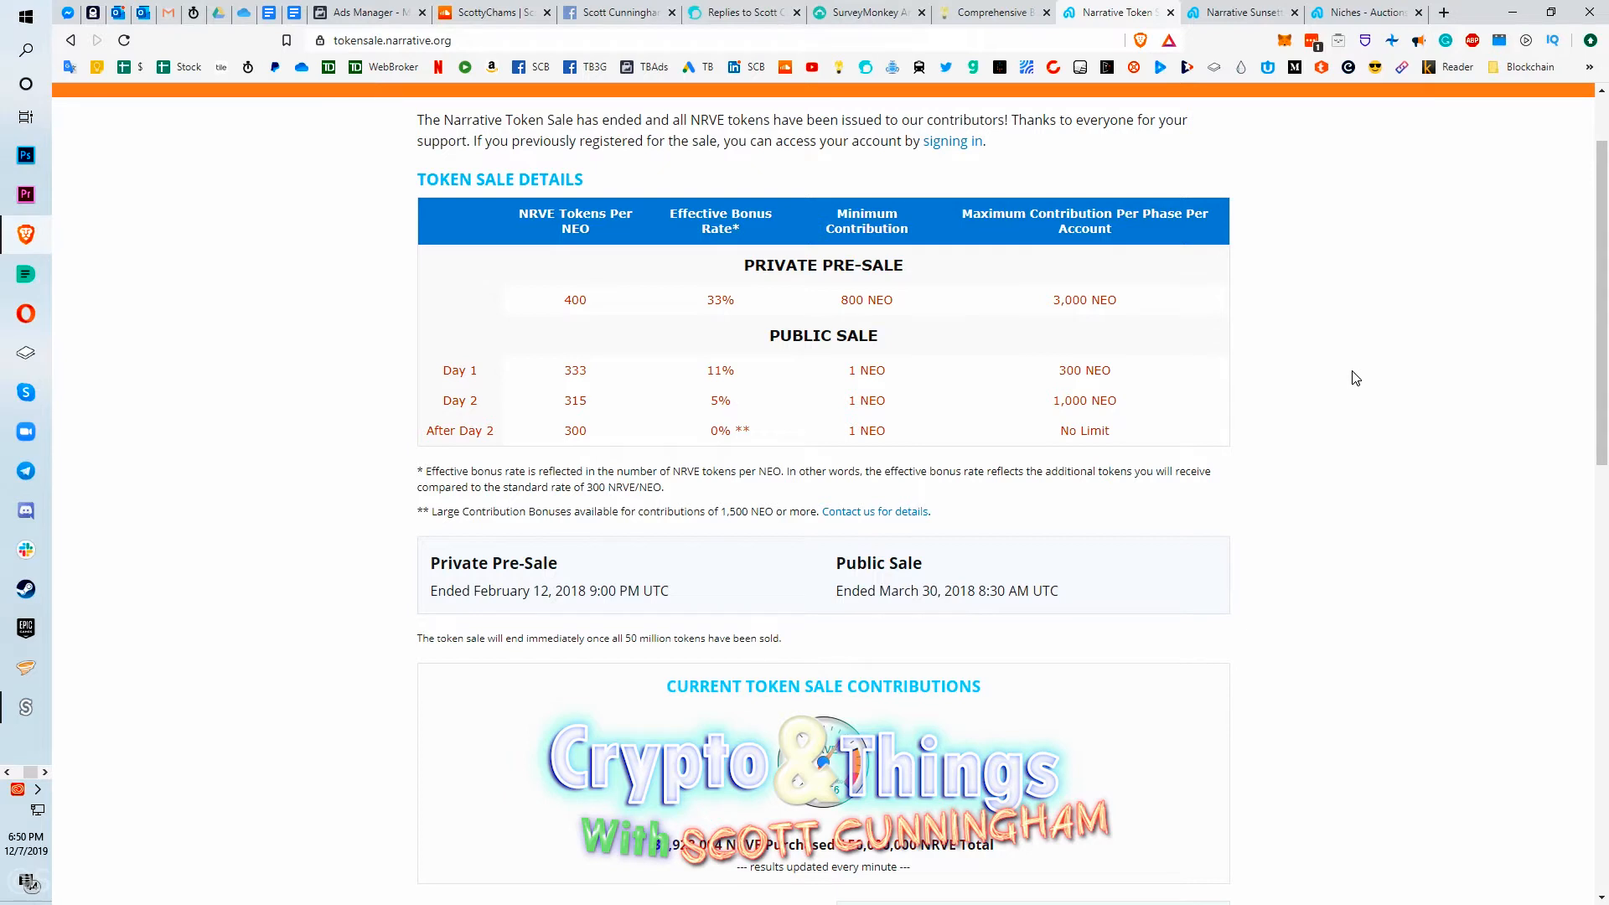
left_click(1359, 13)
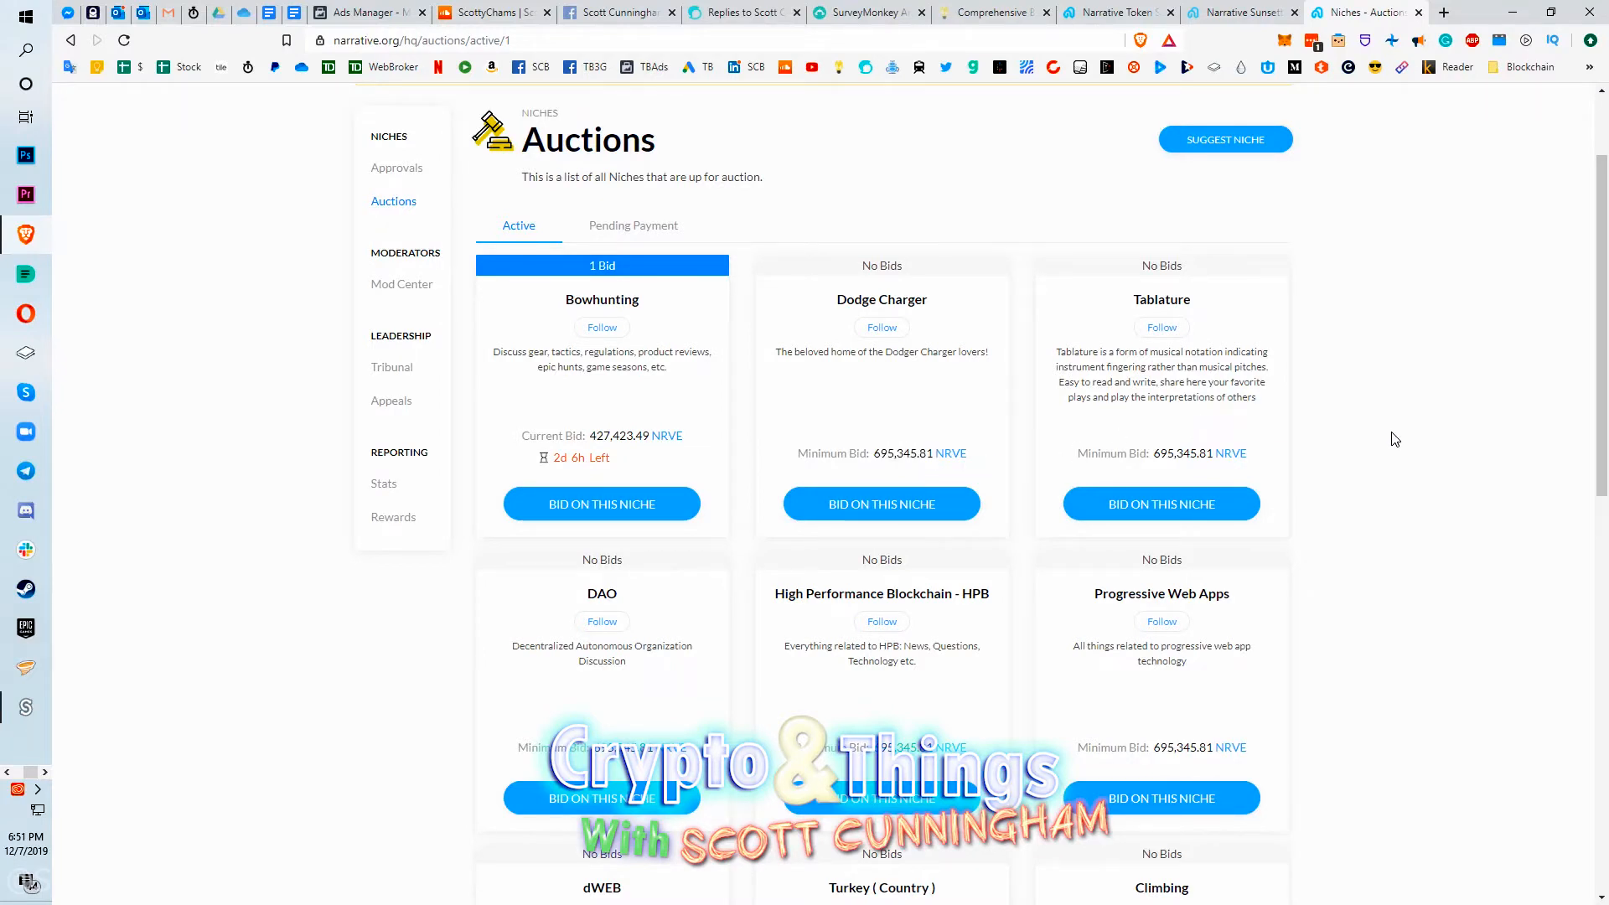
mouse_move(1385, 429)
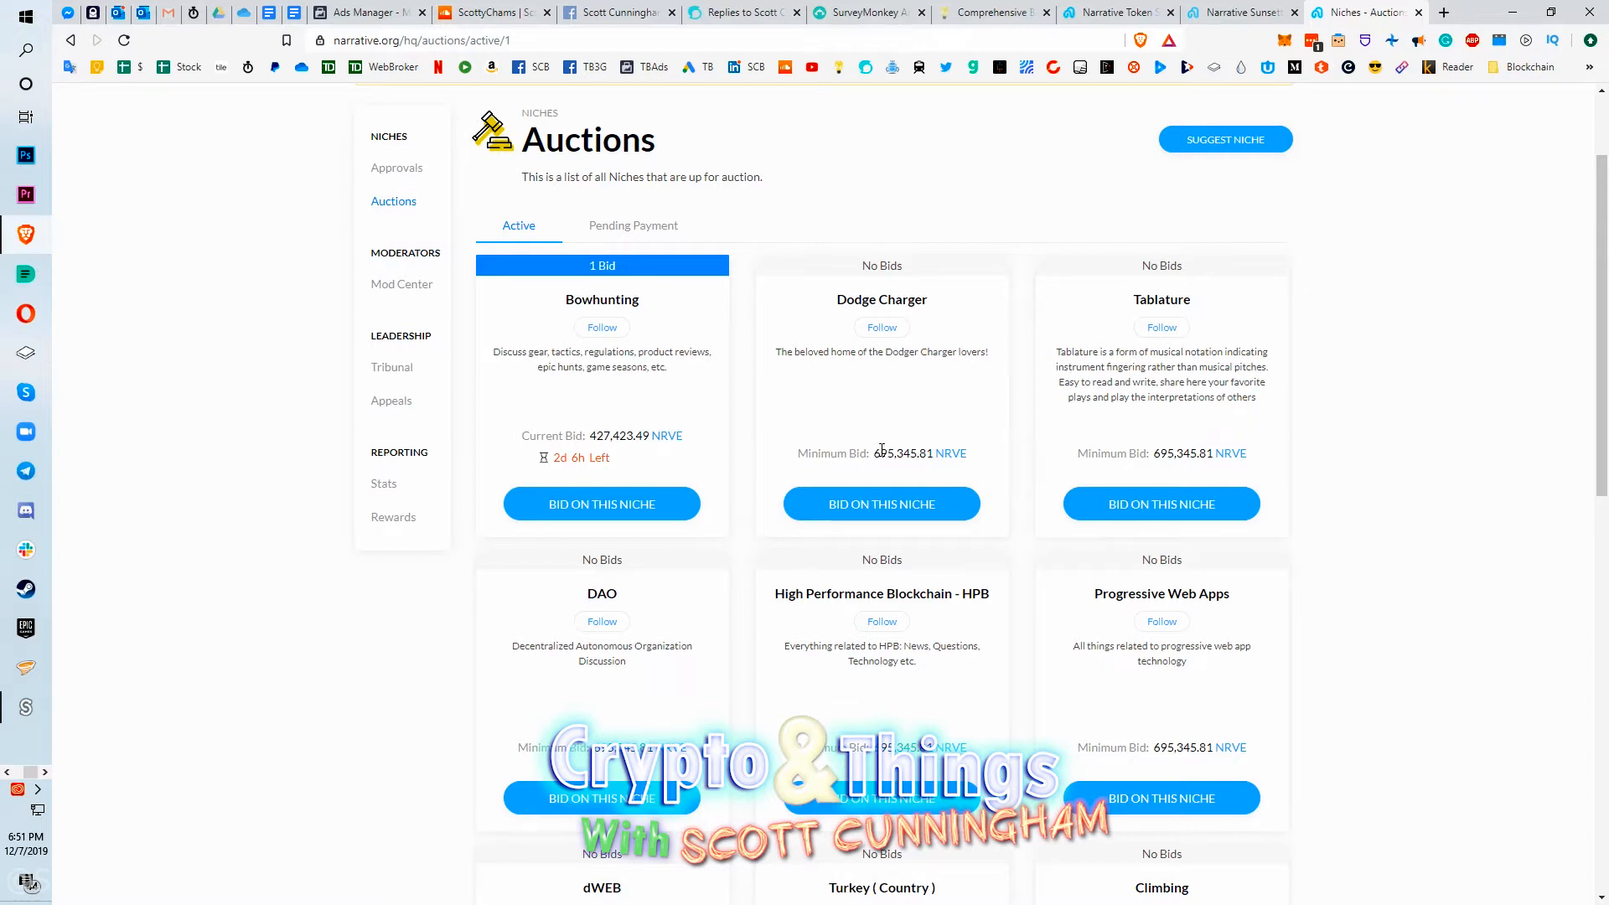
Highlight the Dodge Charger niche's minimum bid of about 695,345 NRVE.
double_click(894, 453)
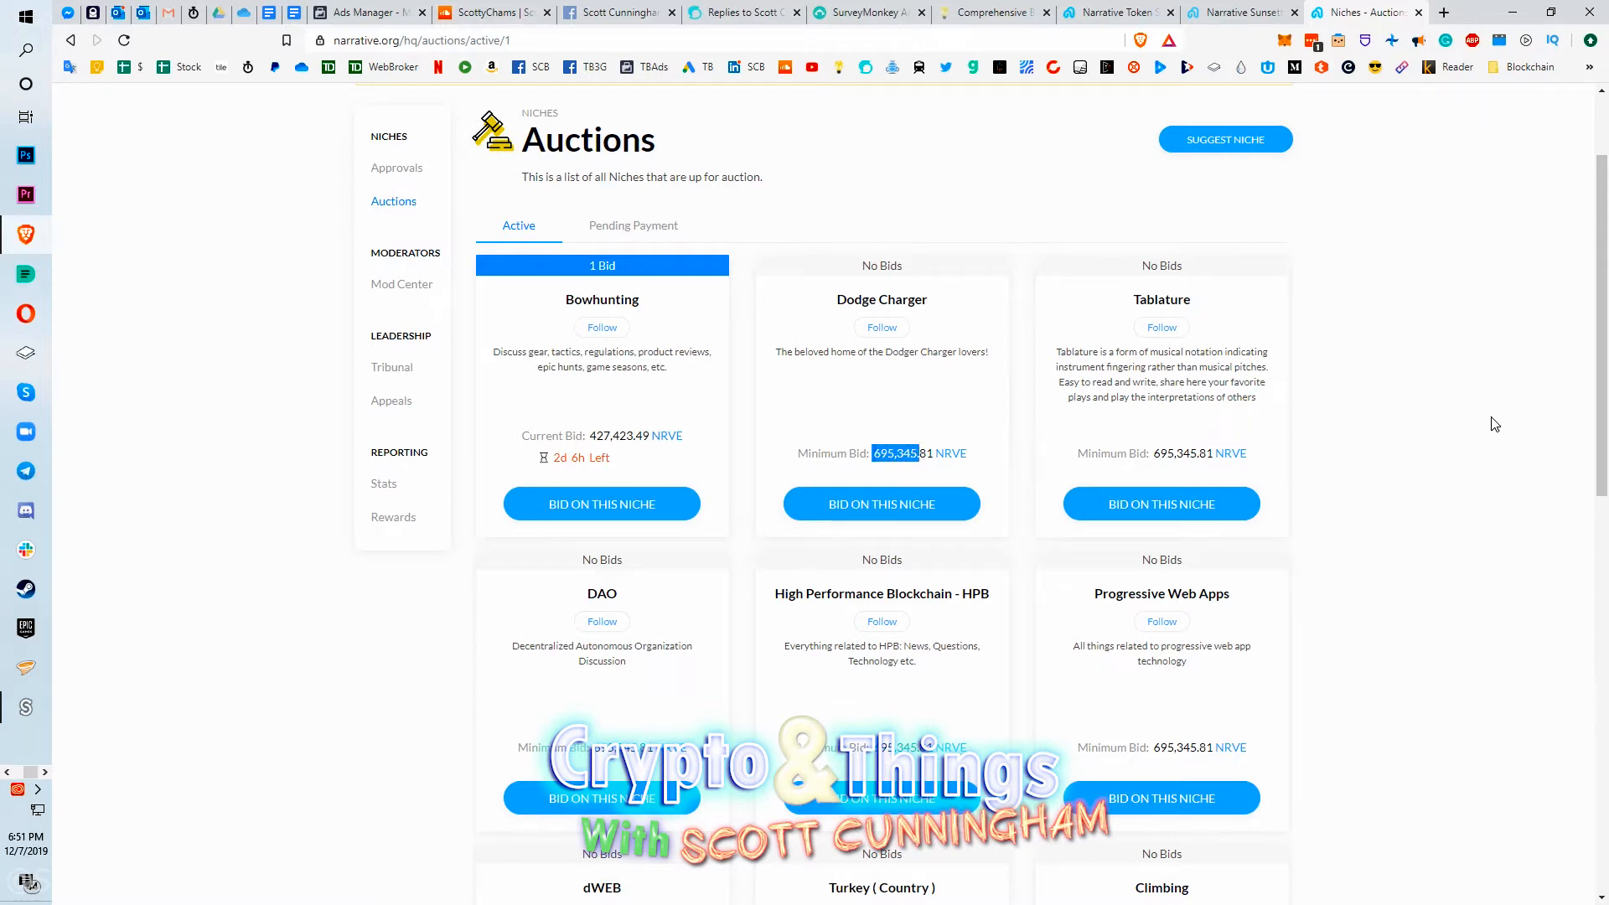
mouse_move(880, 299)
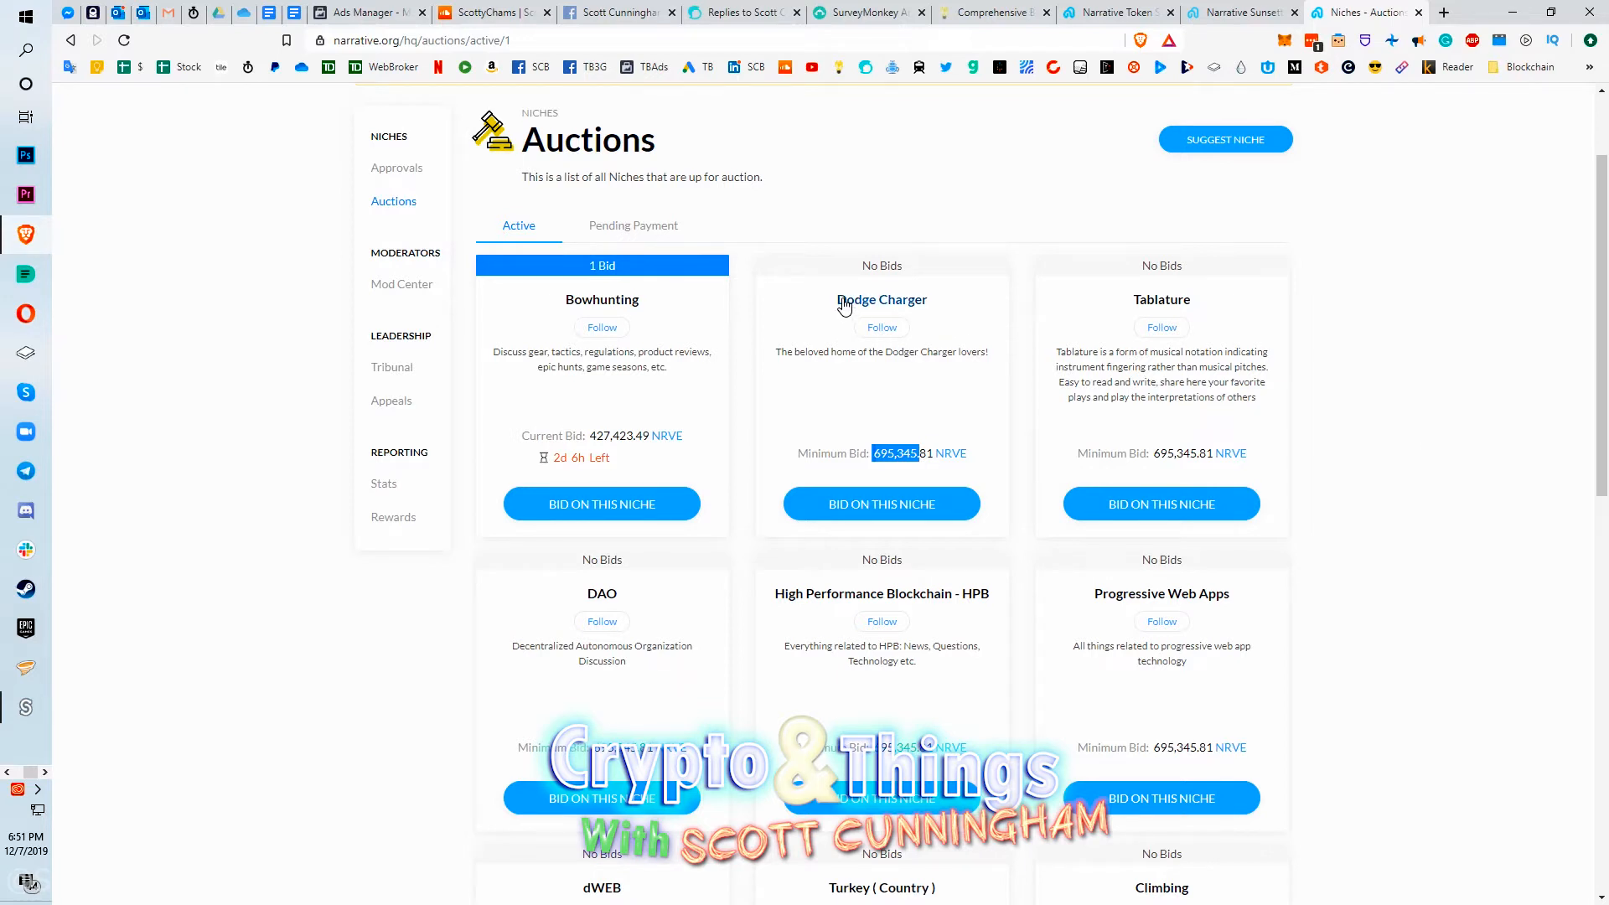
mouse_move(880, 299)
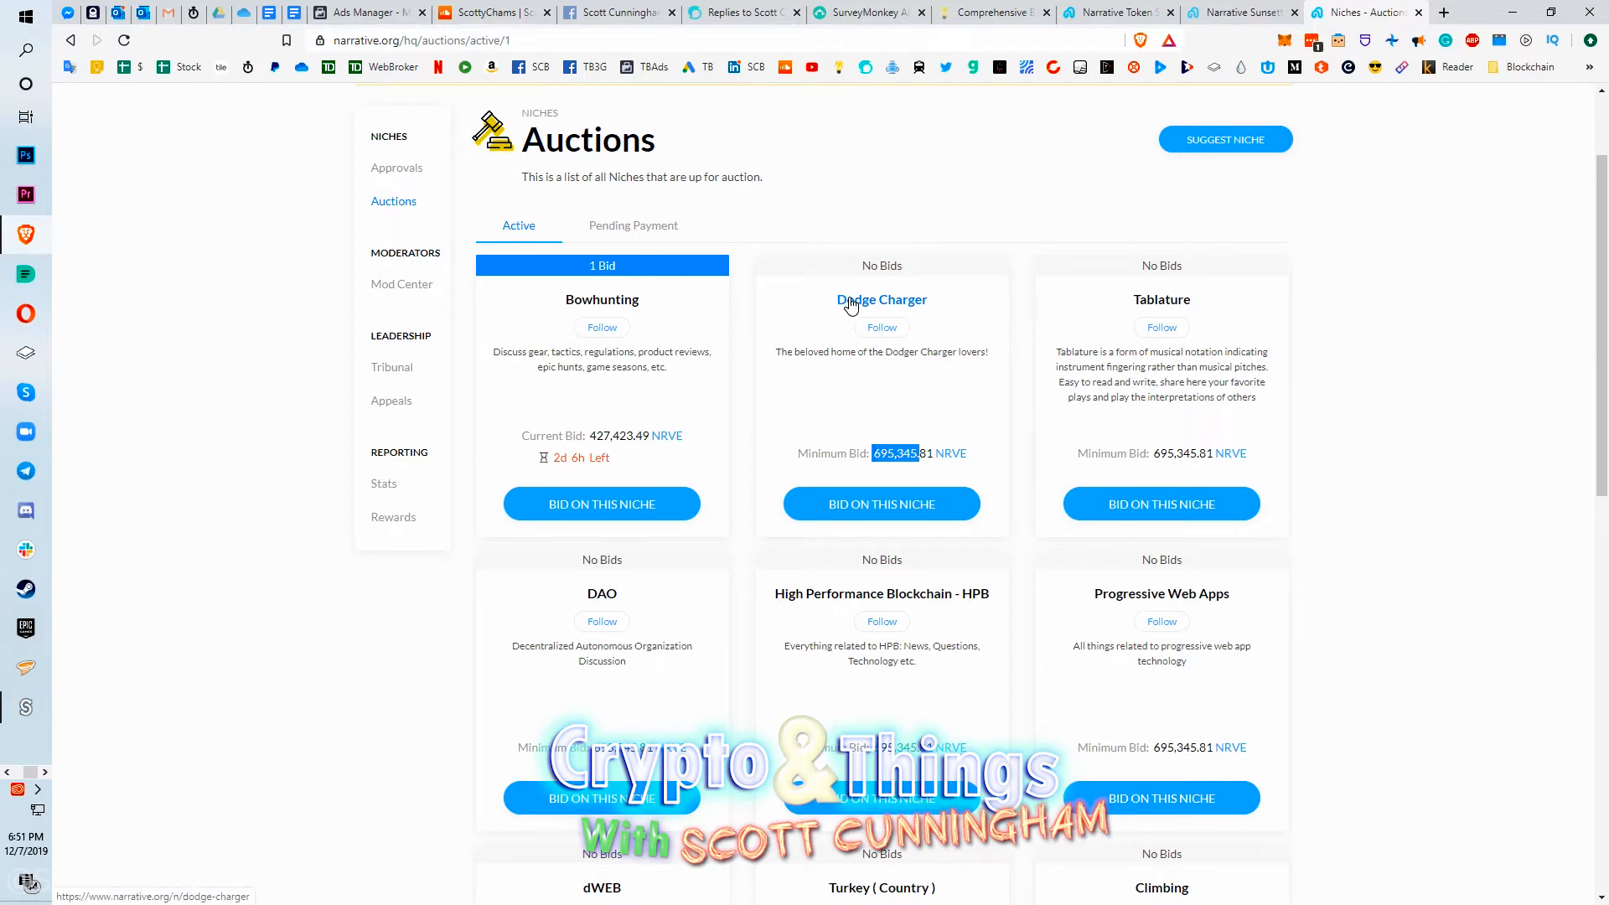
mouse_move(903, 480)
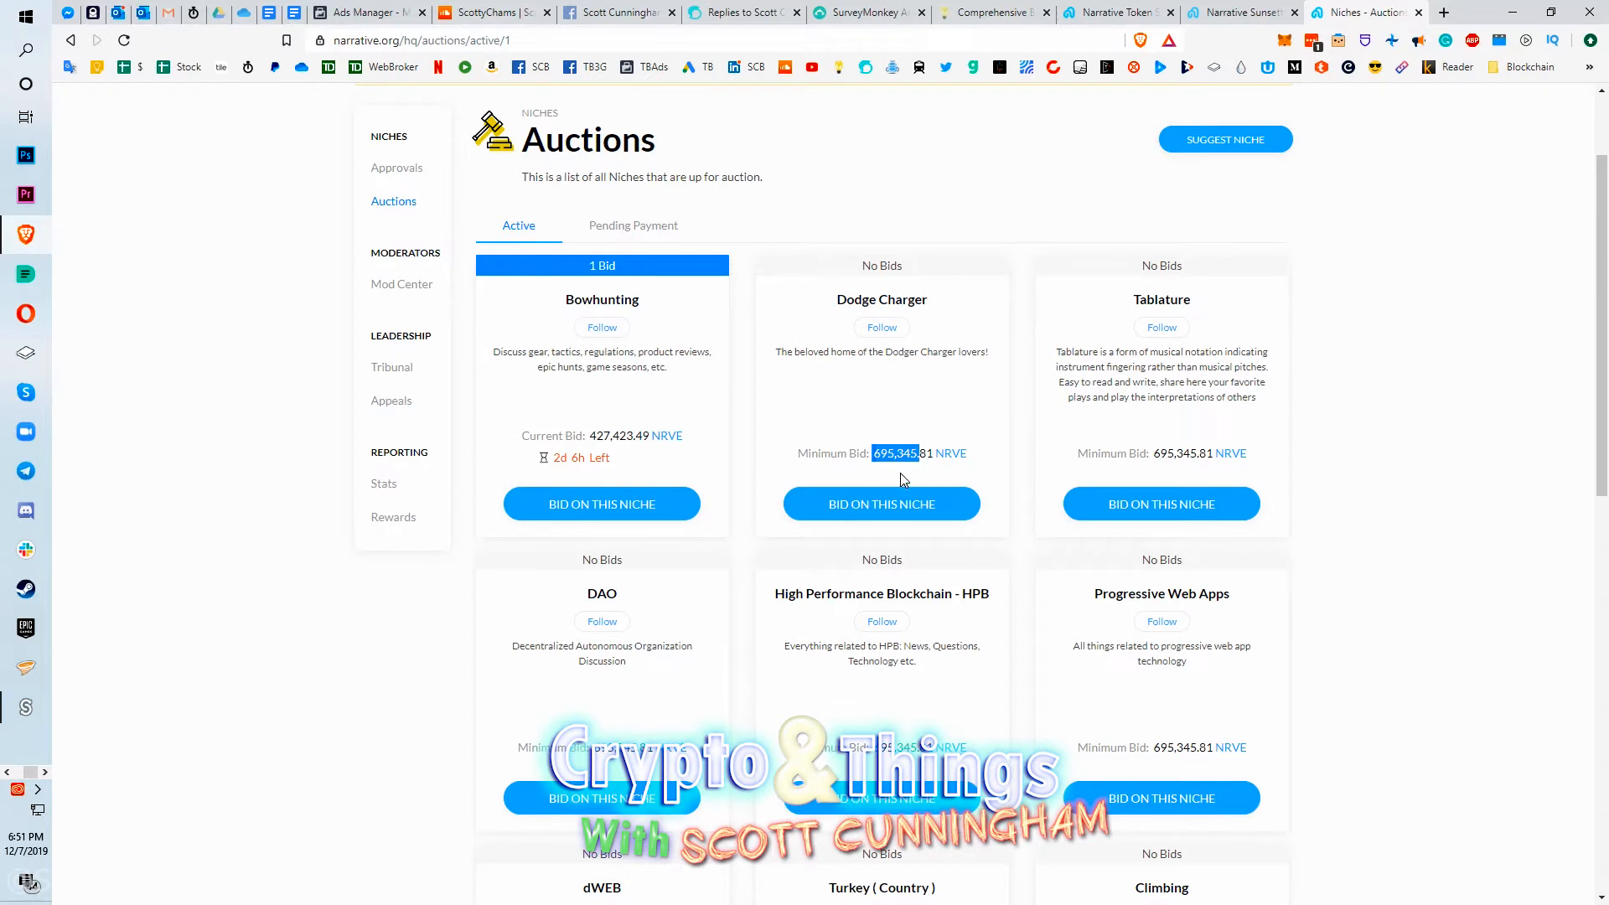
mouse_move(924, 410)
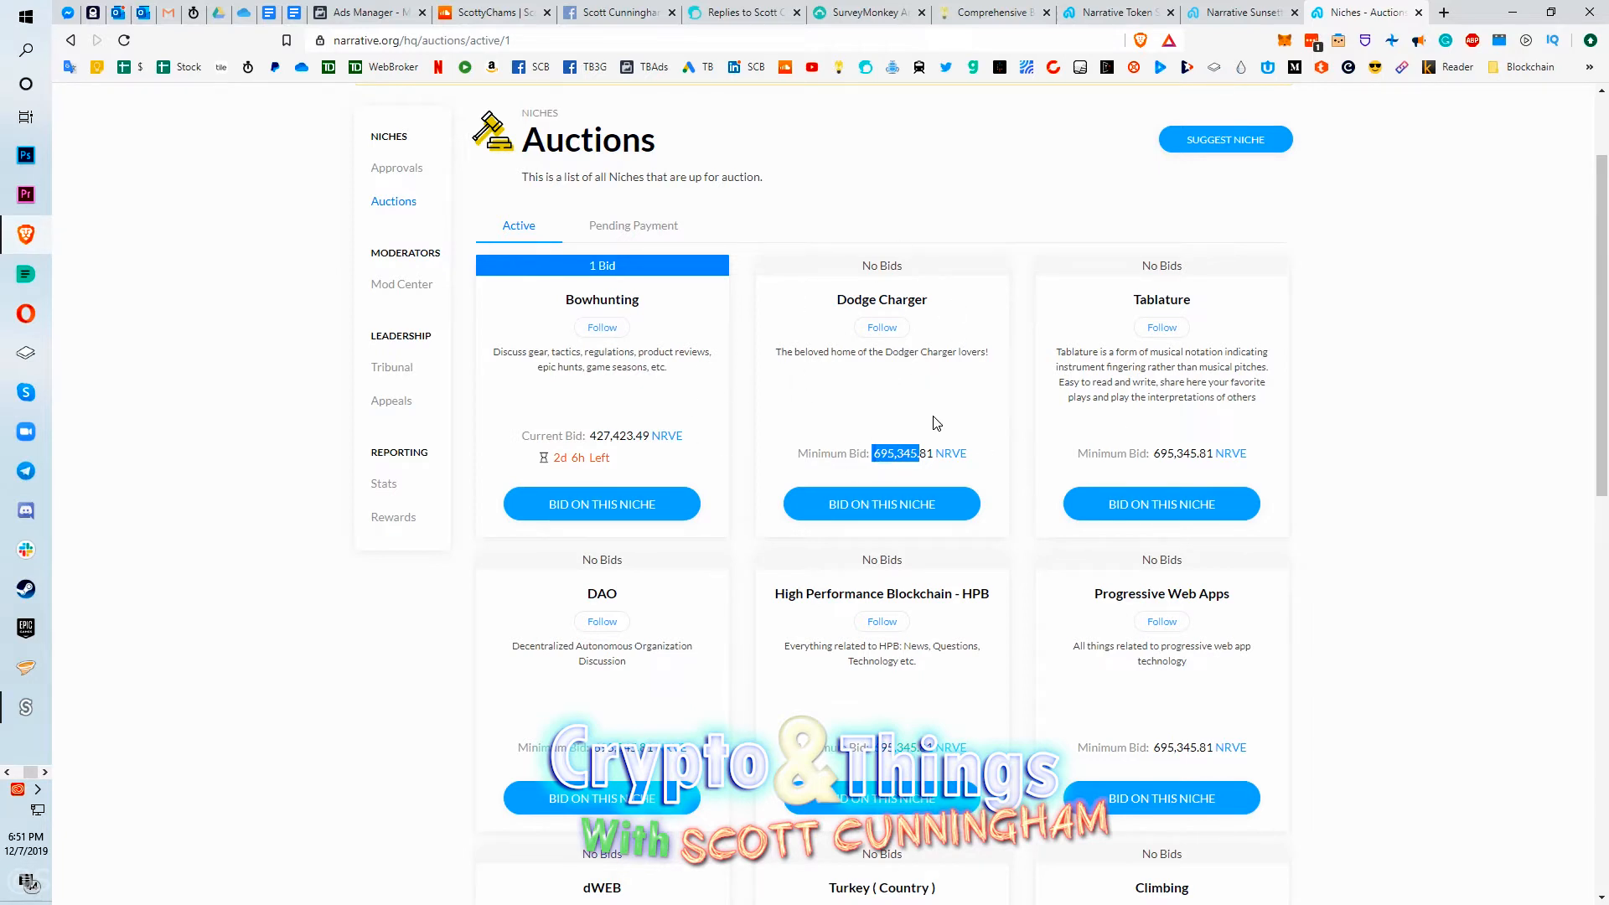
mouse_move(1354, 410)
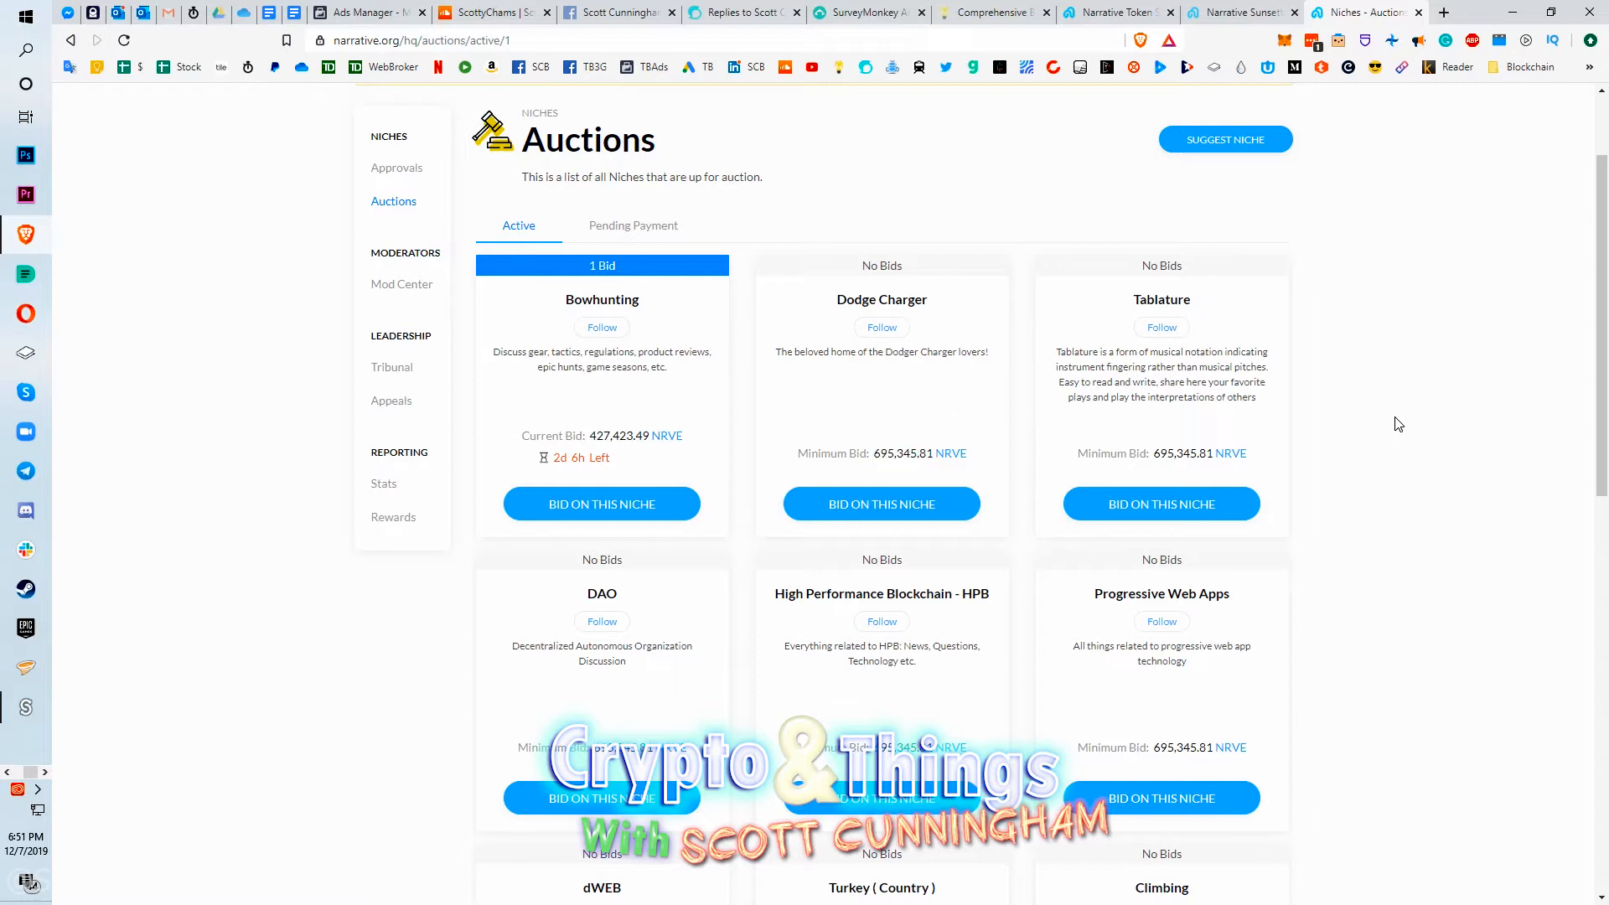
mouse_move(1352, 387)
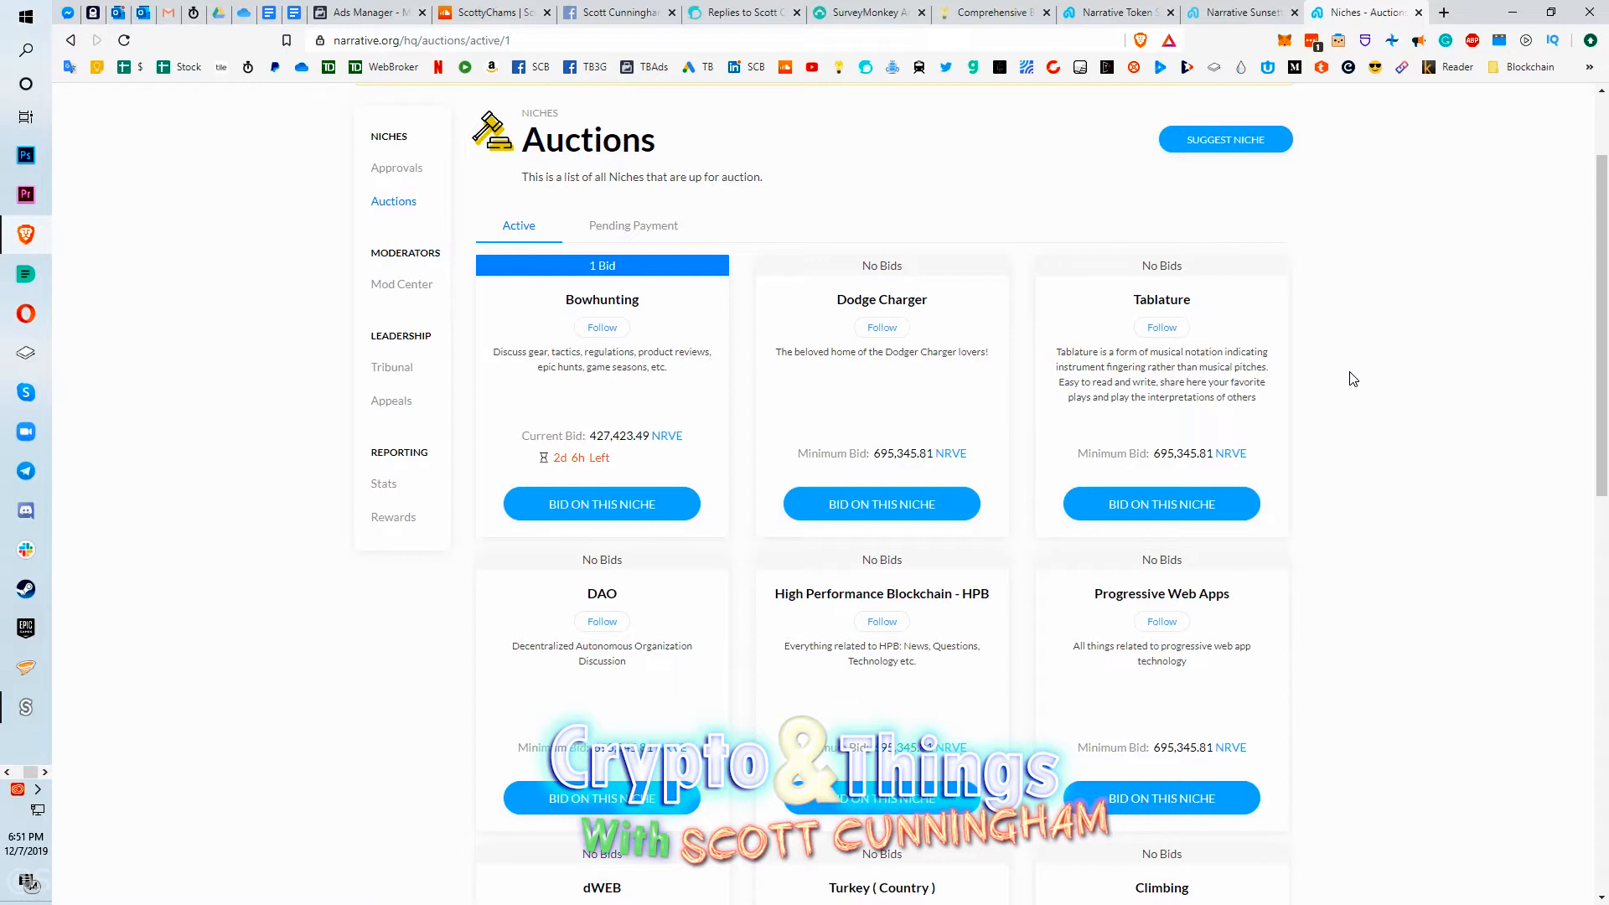
mouse_move(864, 125)
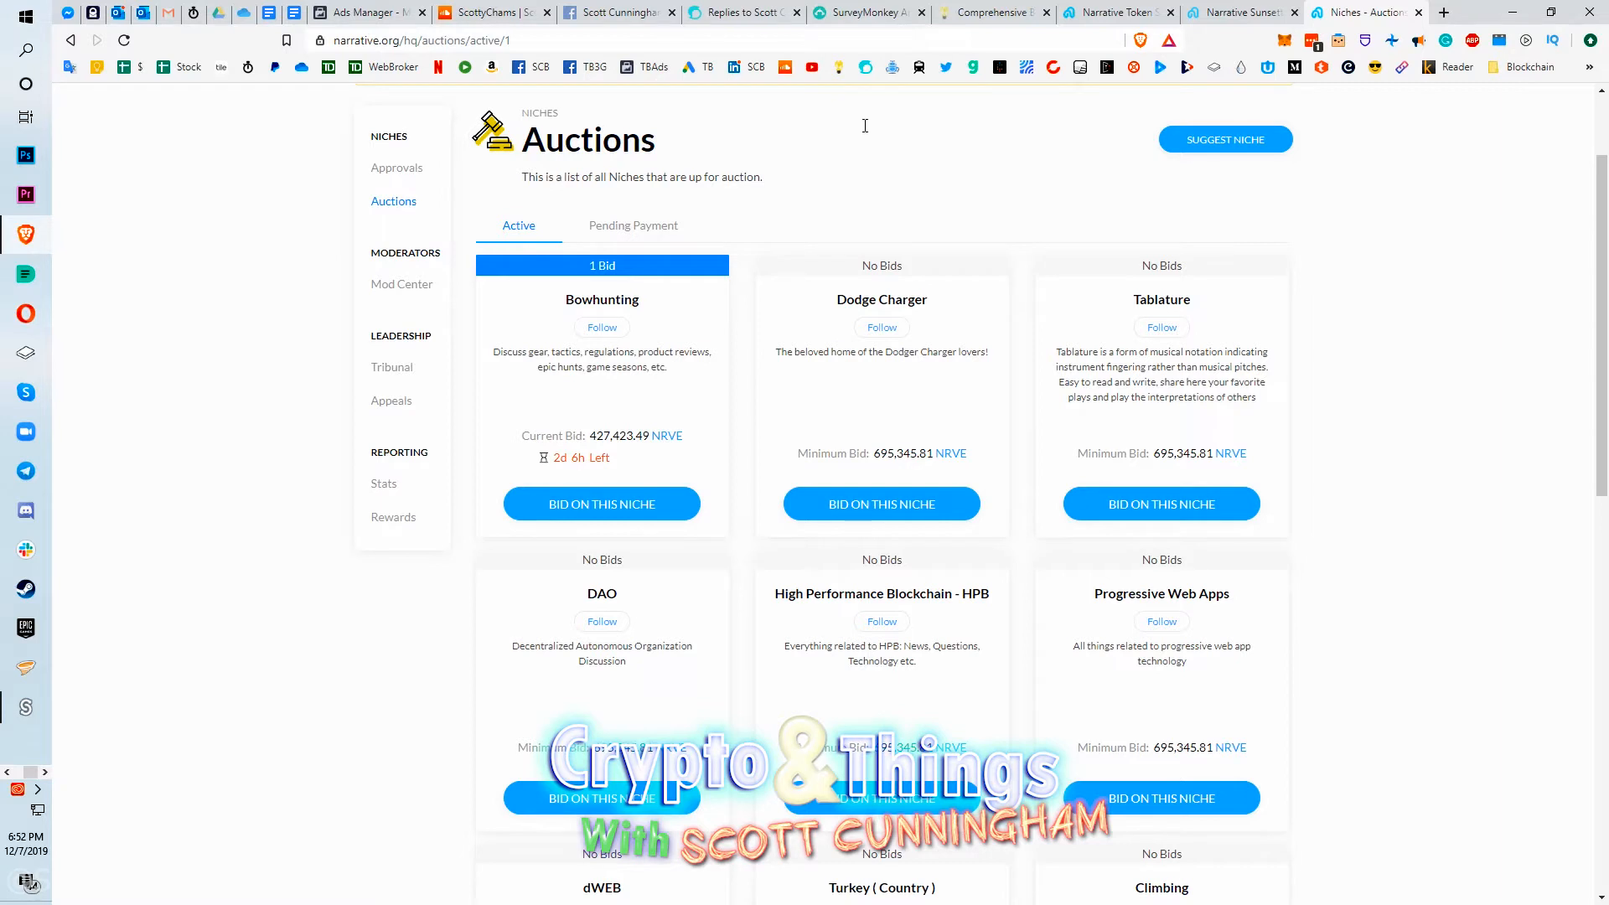
mouse_move(933, 413)
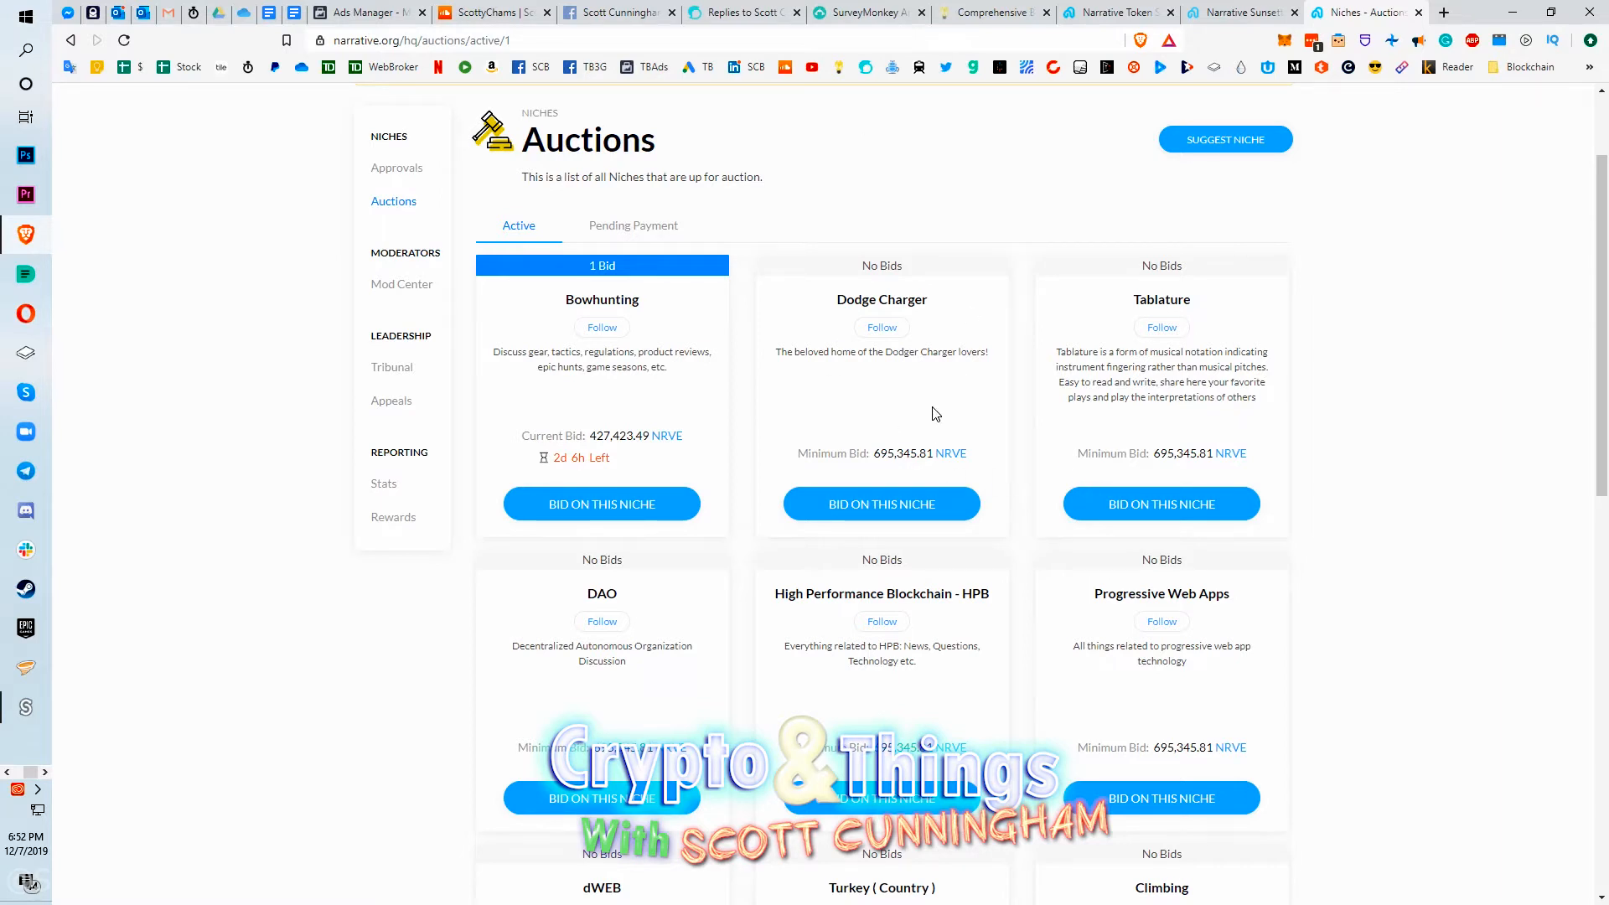
mouse_move(937, 408)
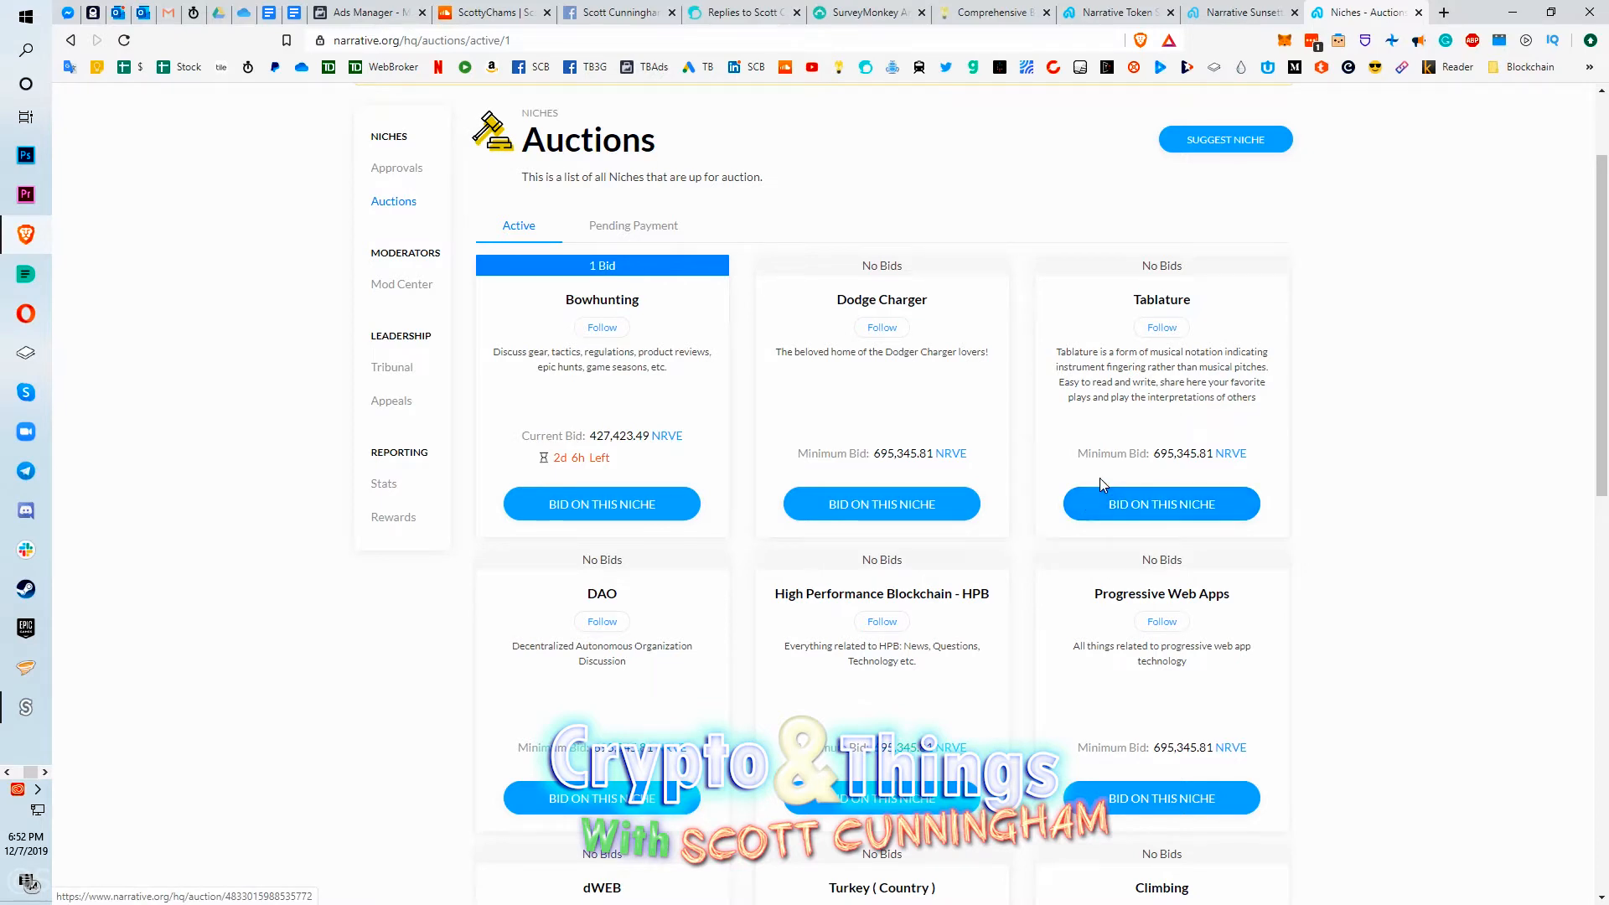
mouse_move(1057, 442)
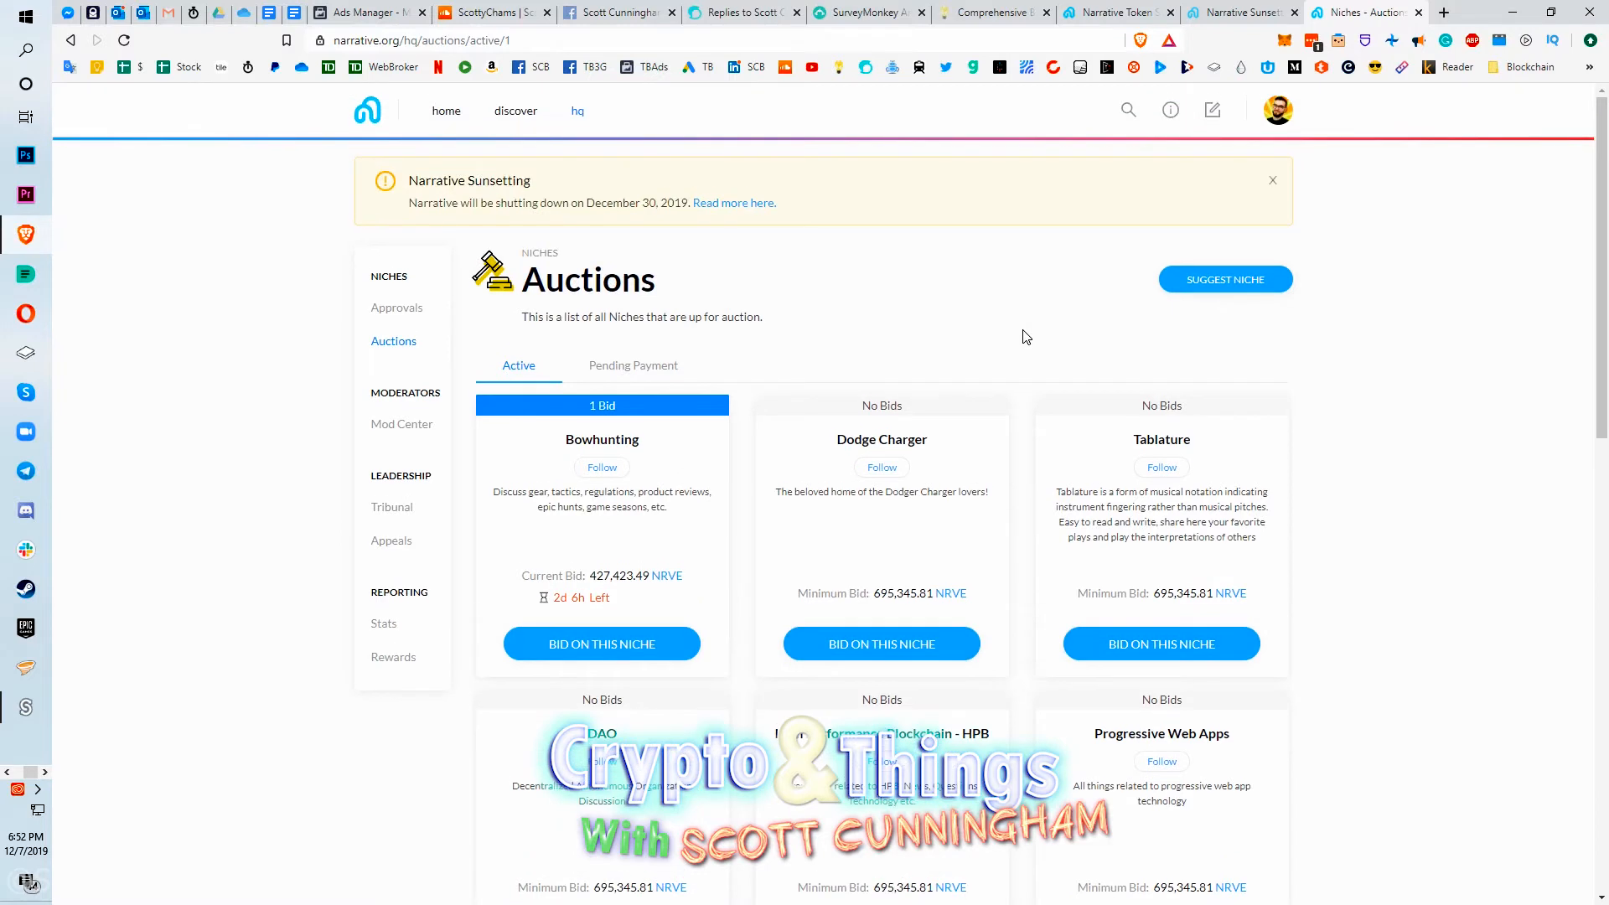
mouse_move(1395, 493)
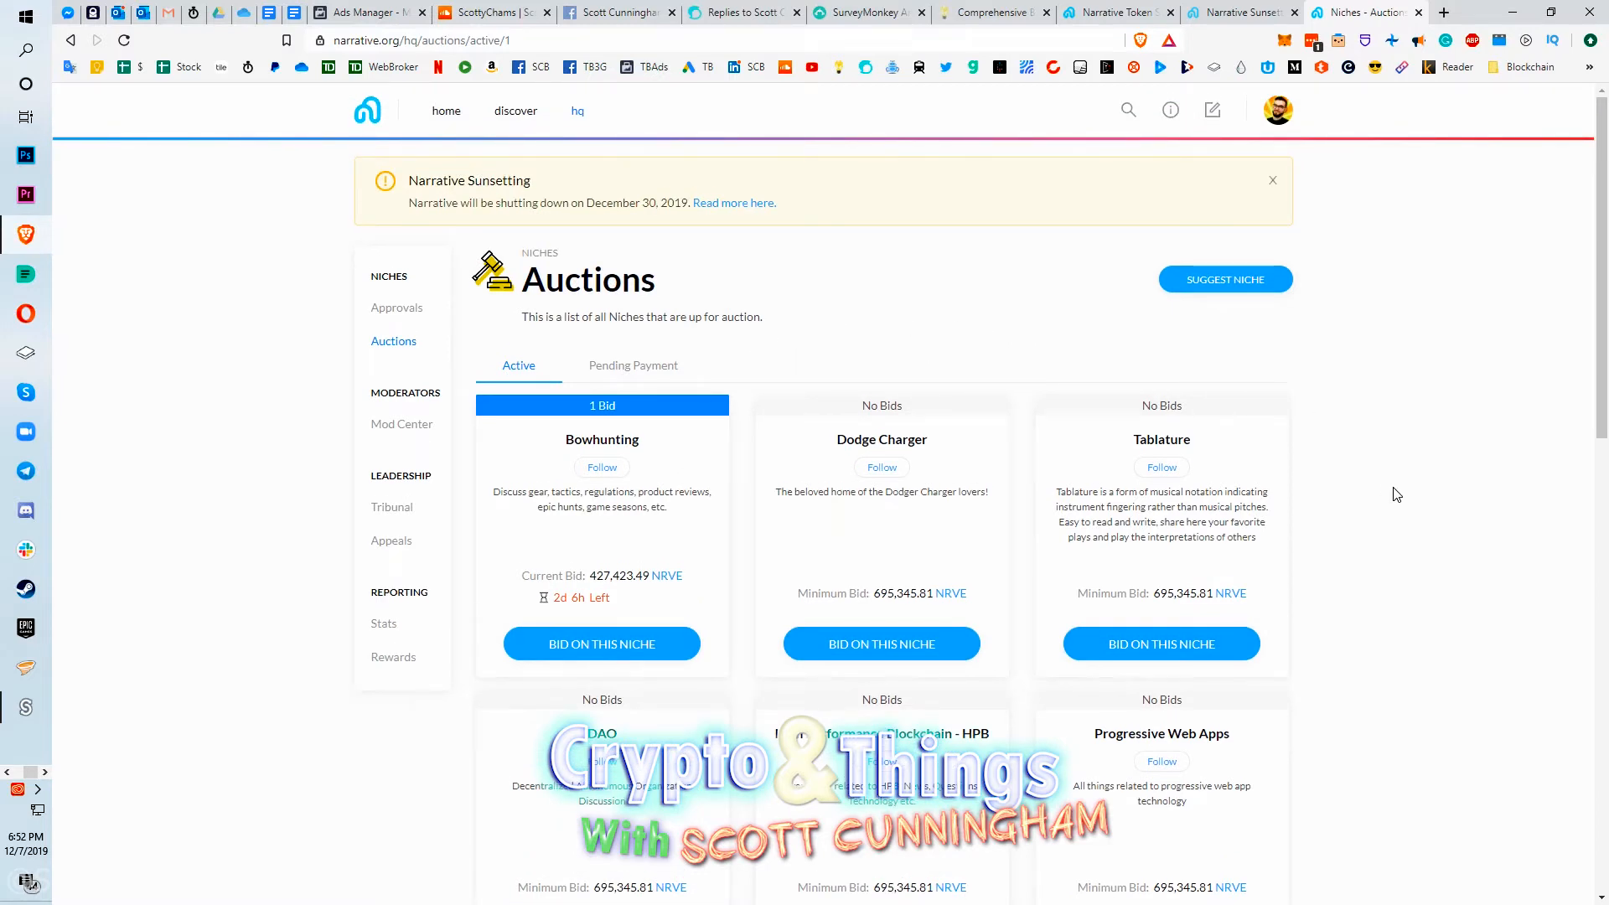
mouse_move(1316, 431)
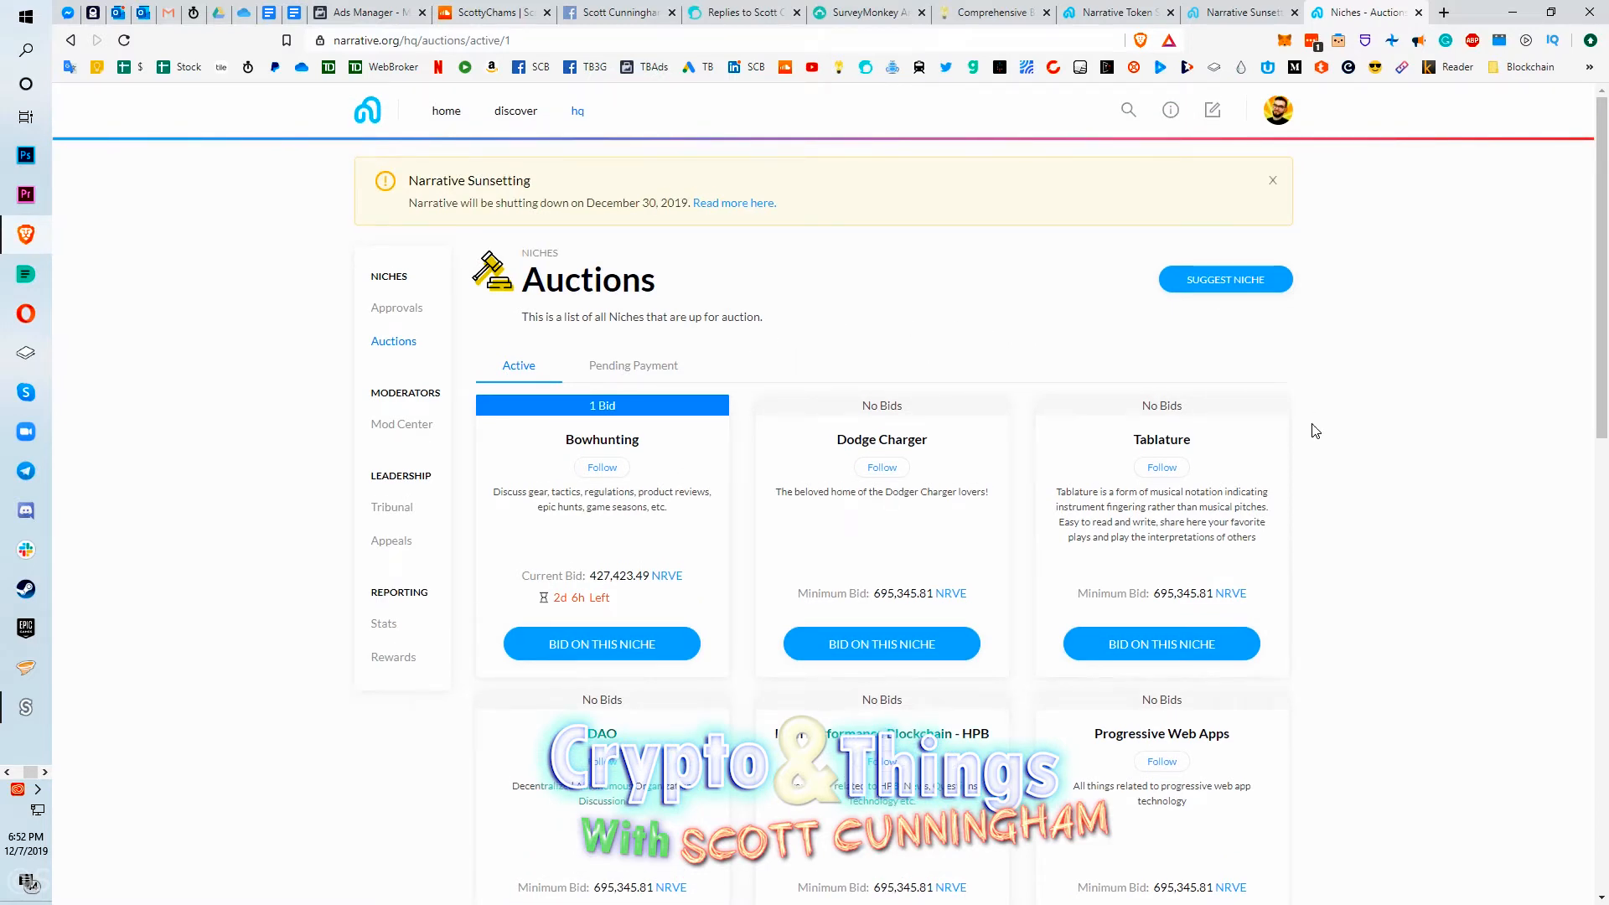
mouse_move(1071, 300)
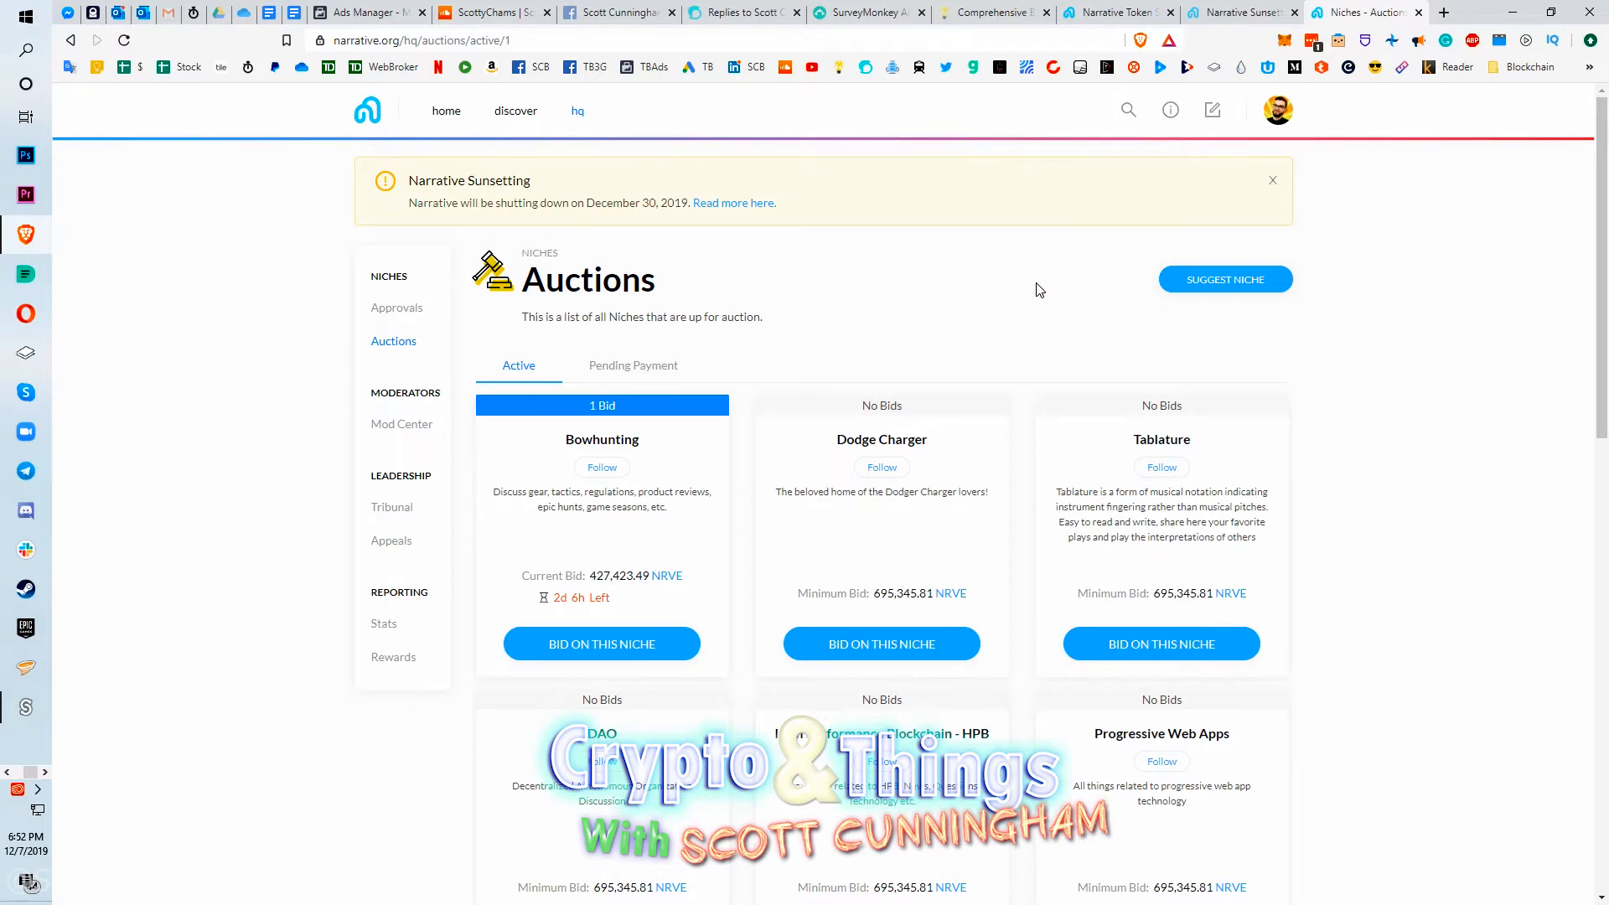
mouse_move(1036, 292)
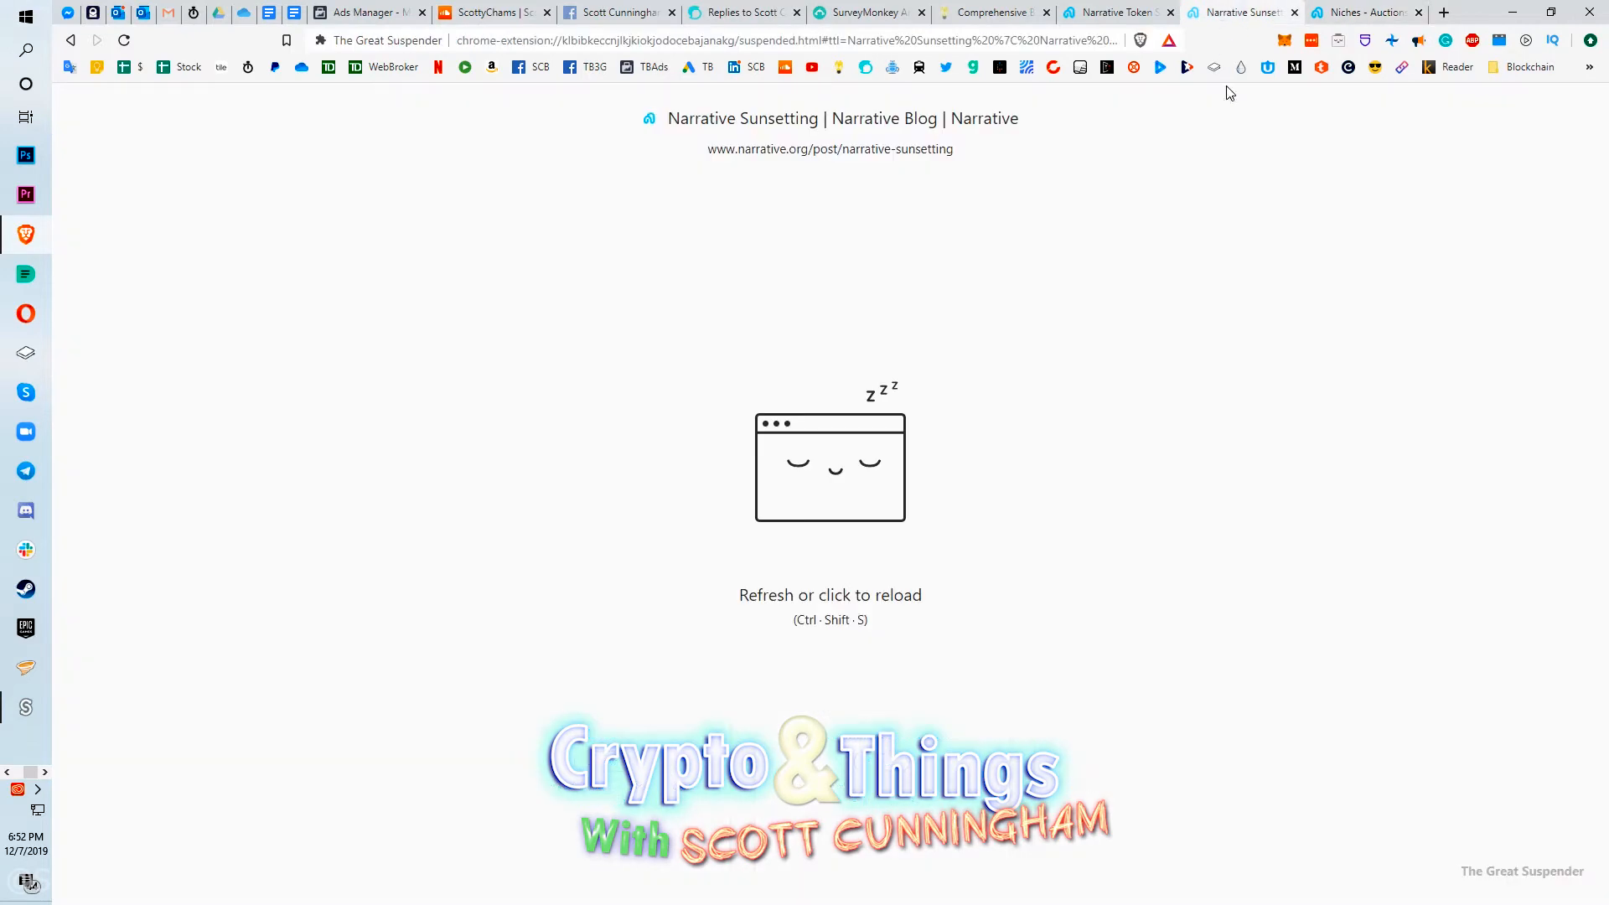
Reload the suspended Narrative Sunsetting blog post to show the shutdown announcement.
left_click(829, 467)
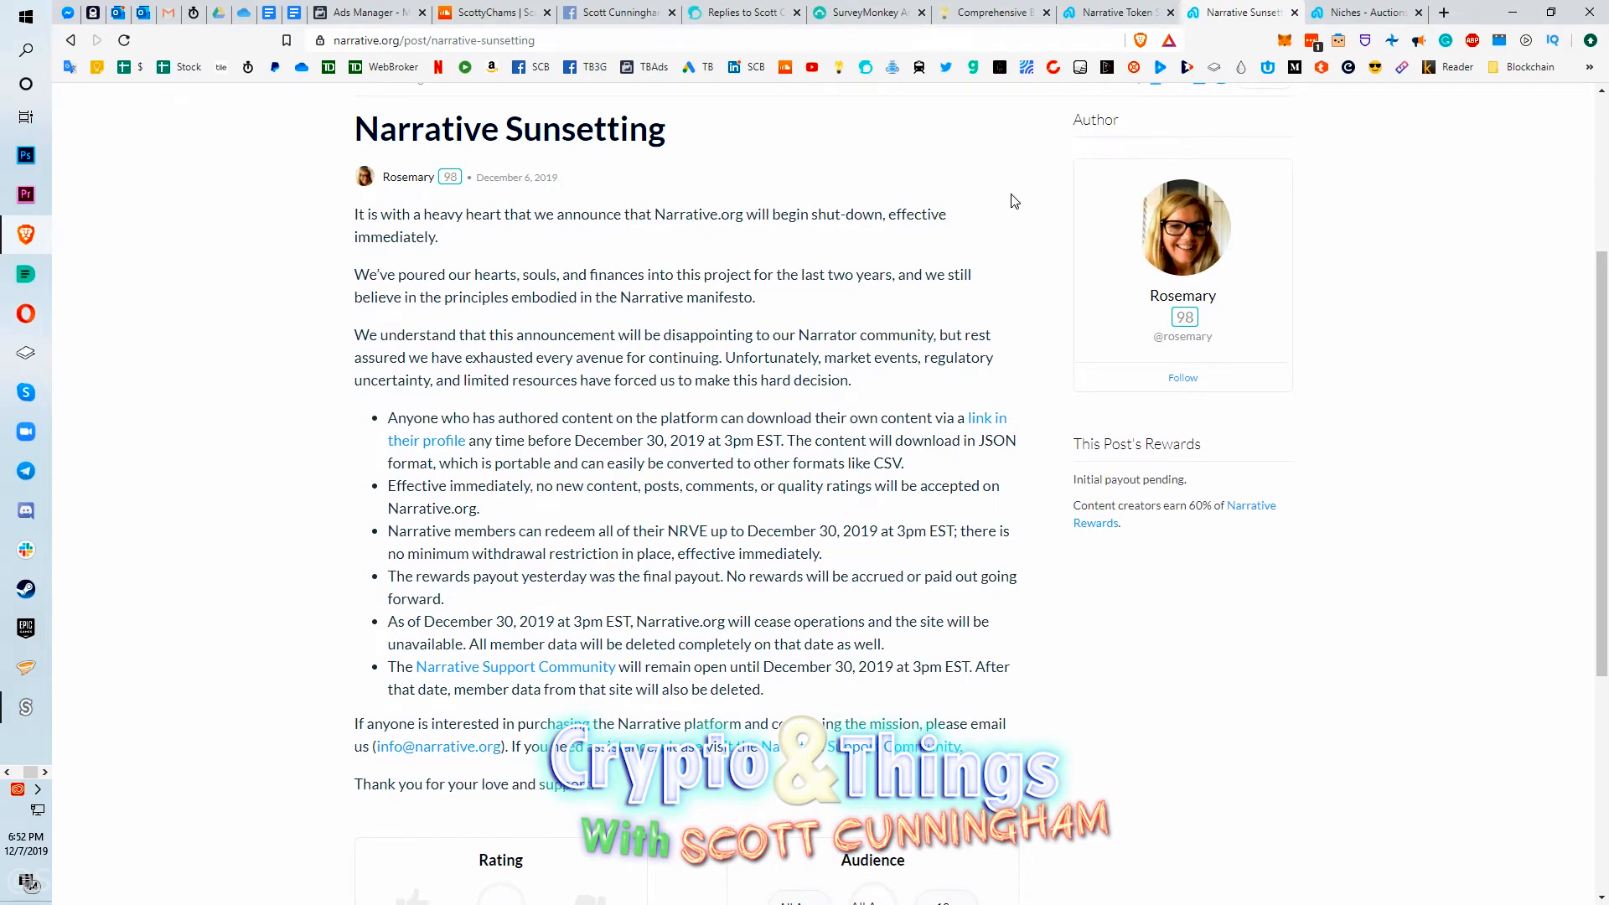
mouse_move(1023, 209)
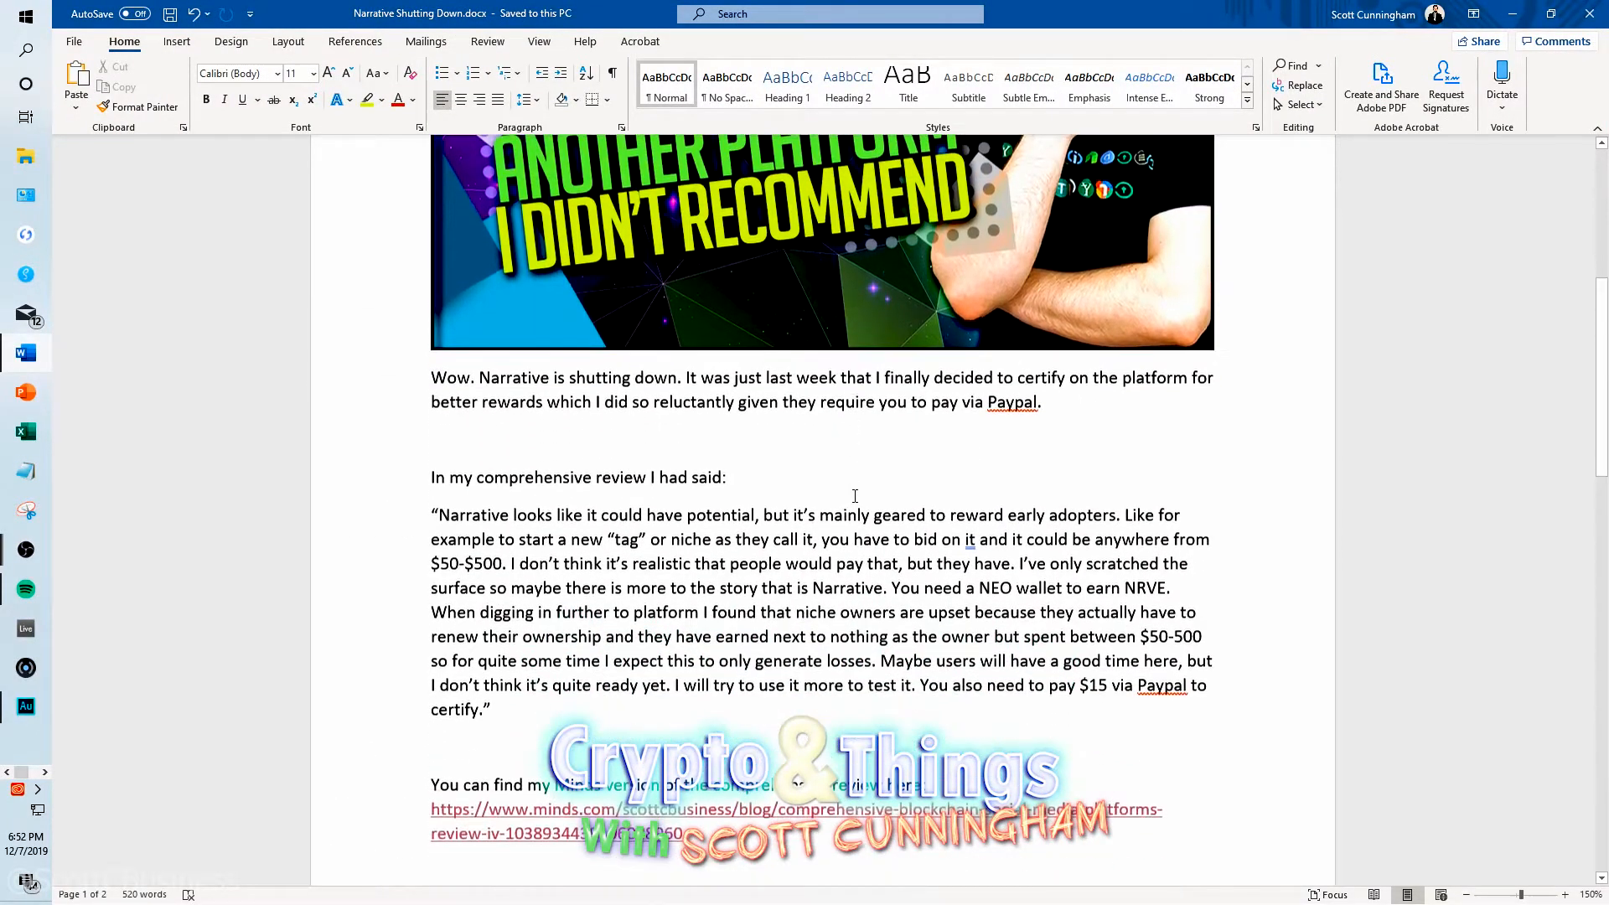
scroll("down", 3)
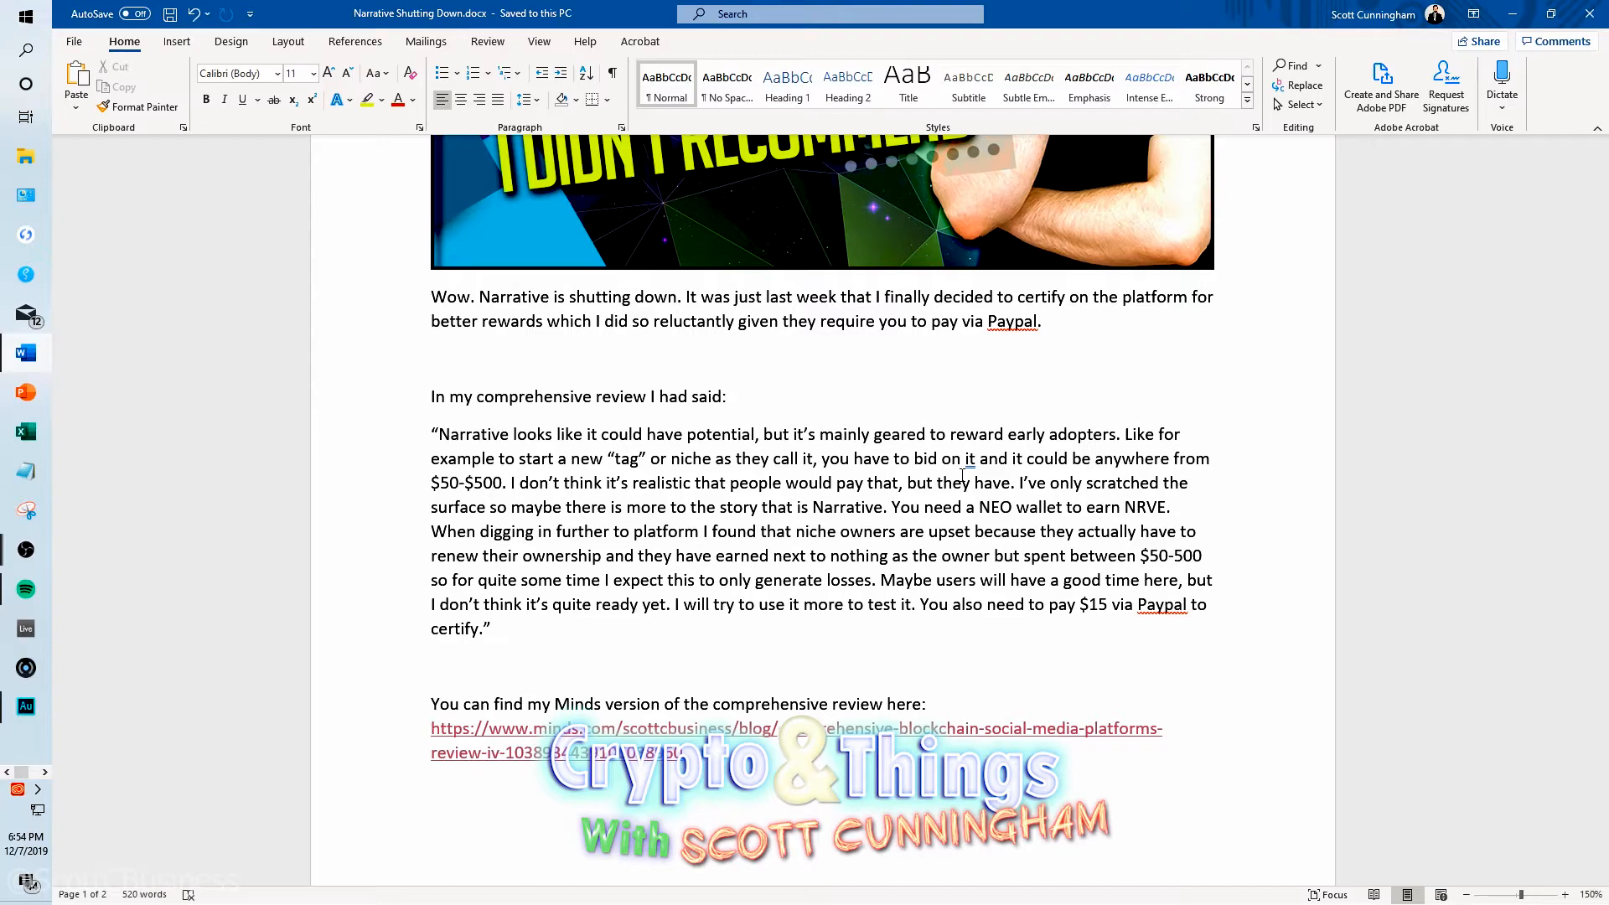
scroll("down", 3)
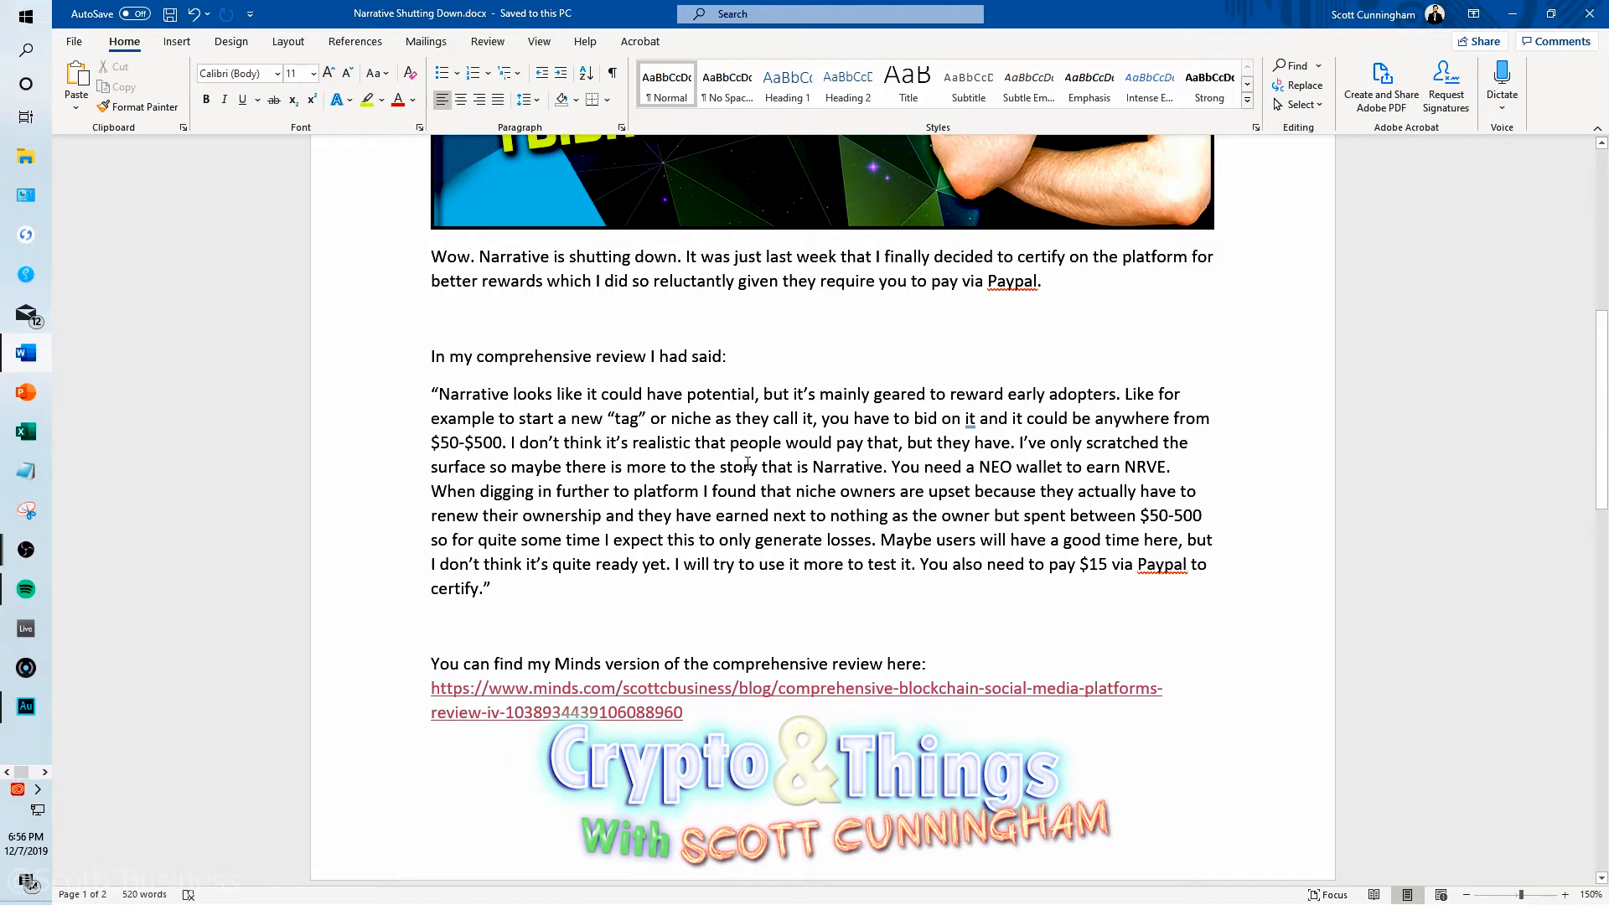
mouse_move(882, 526)
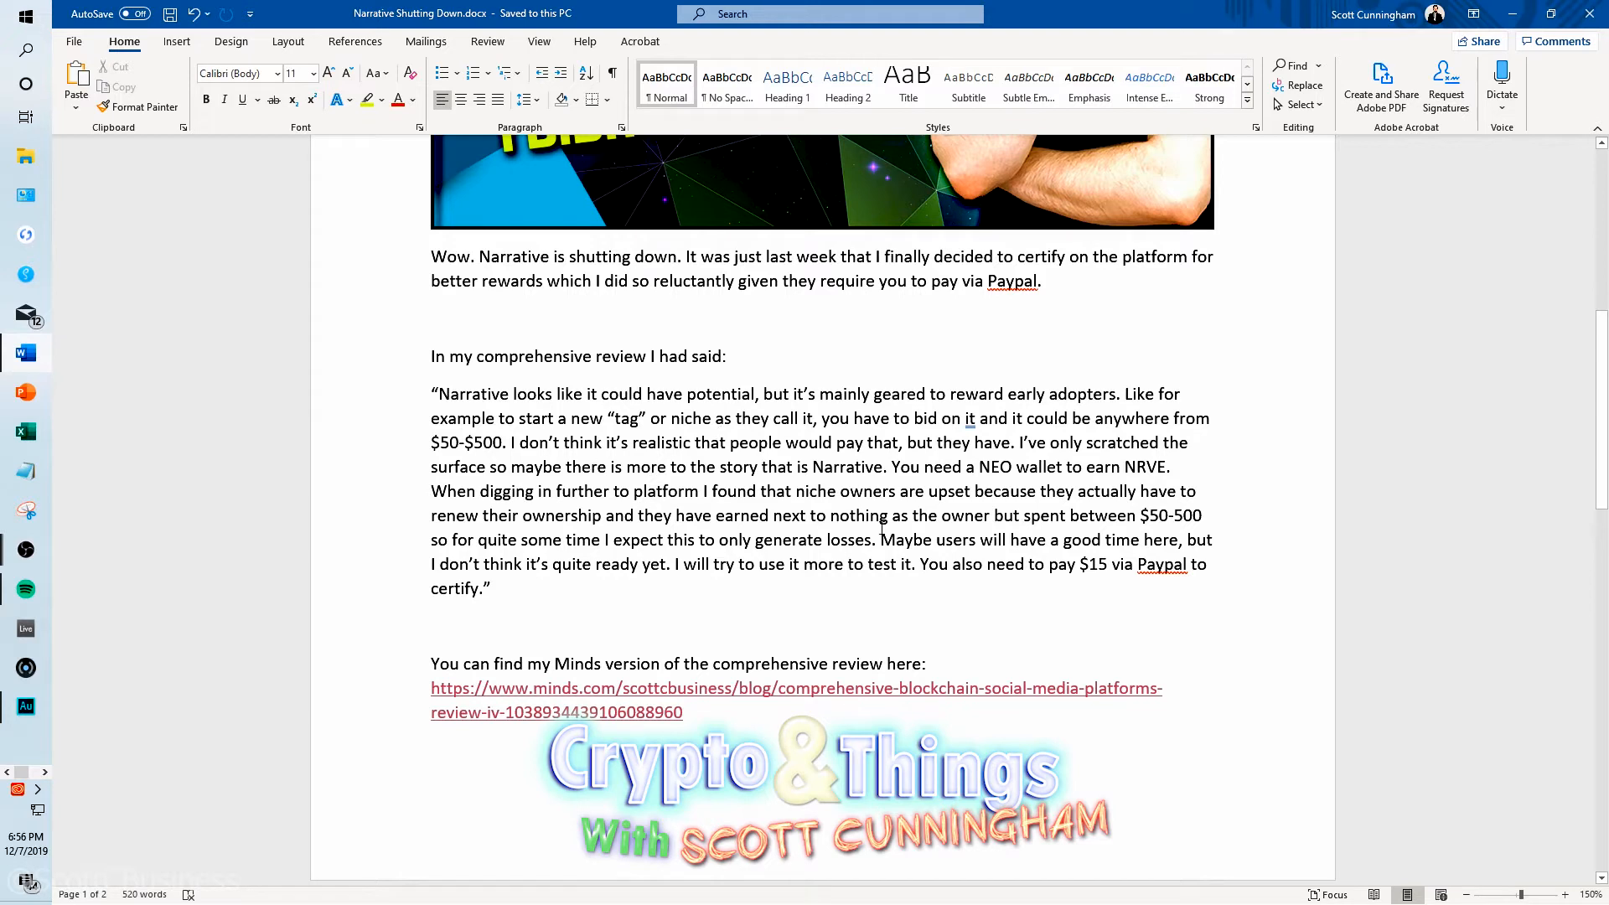
mouse_move(786, 449)
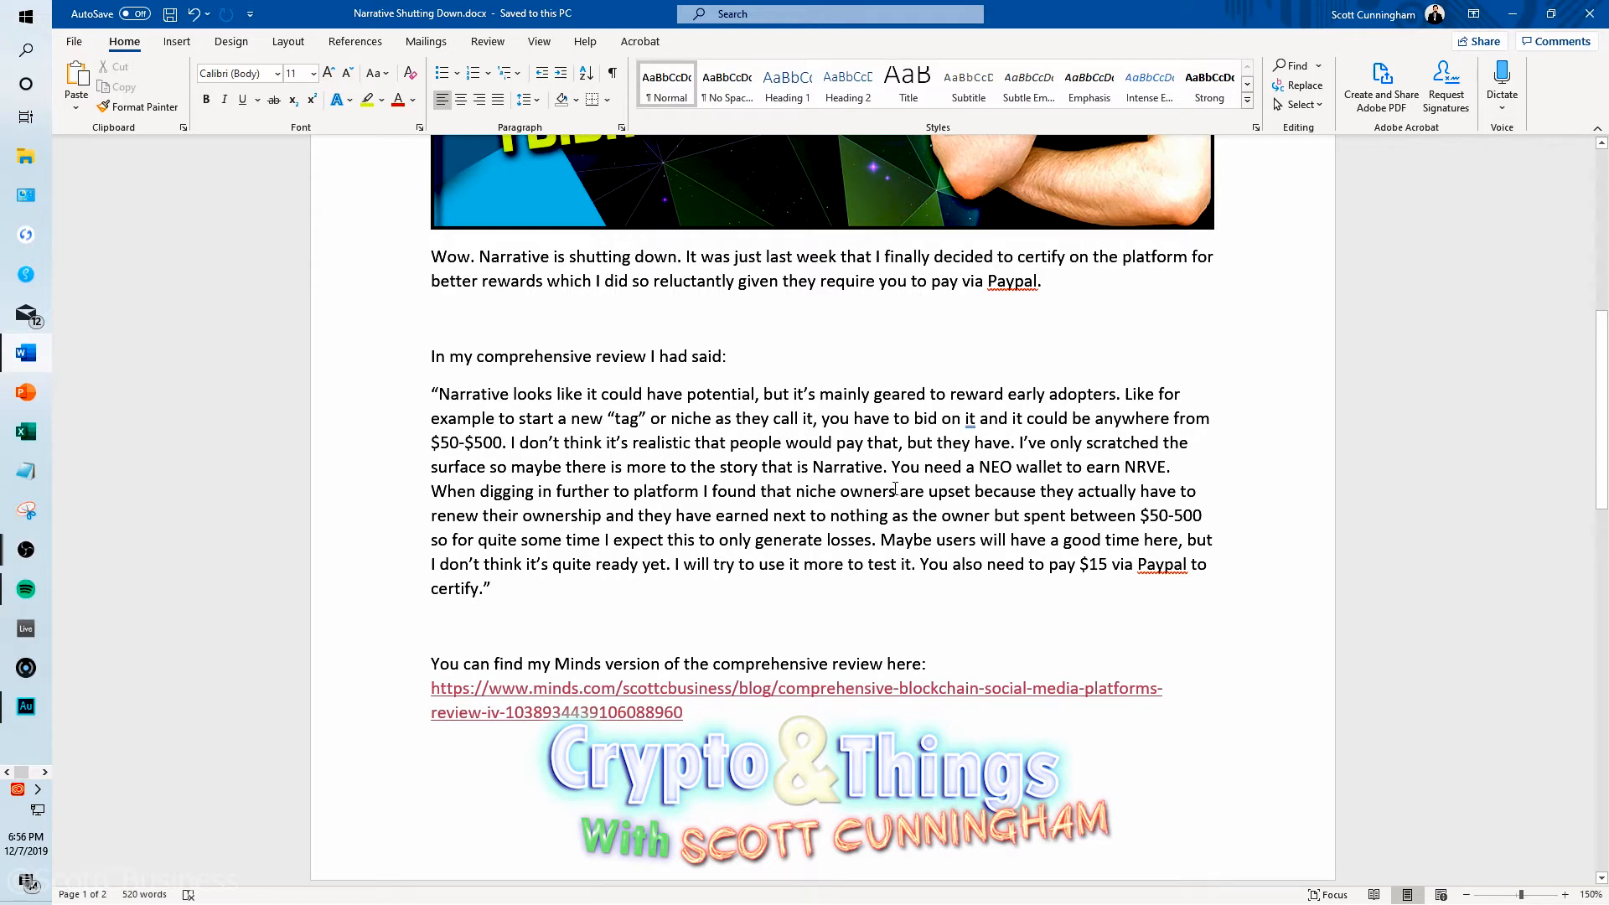
mouse_move(891, 486)
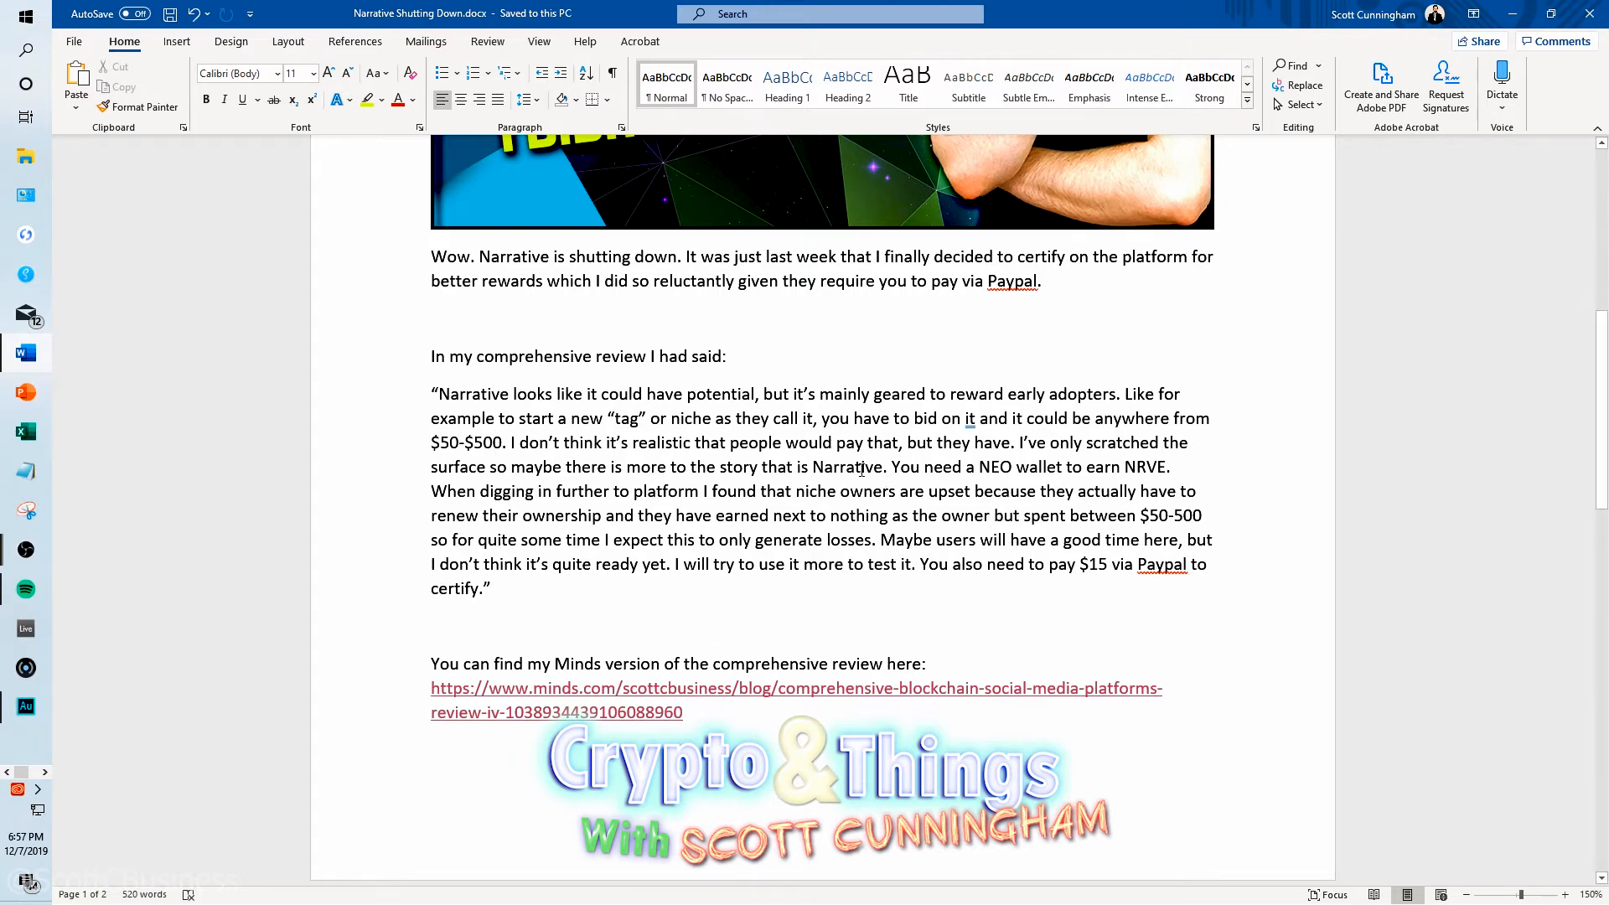
scroll("down", 3)
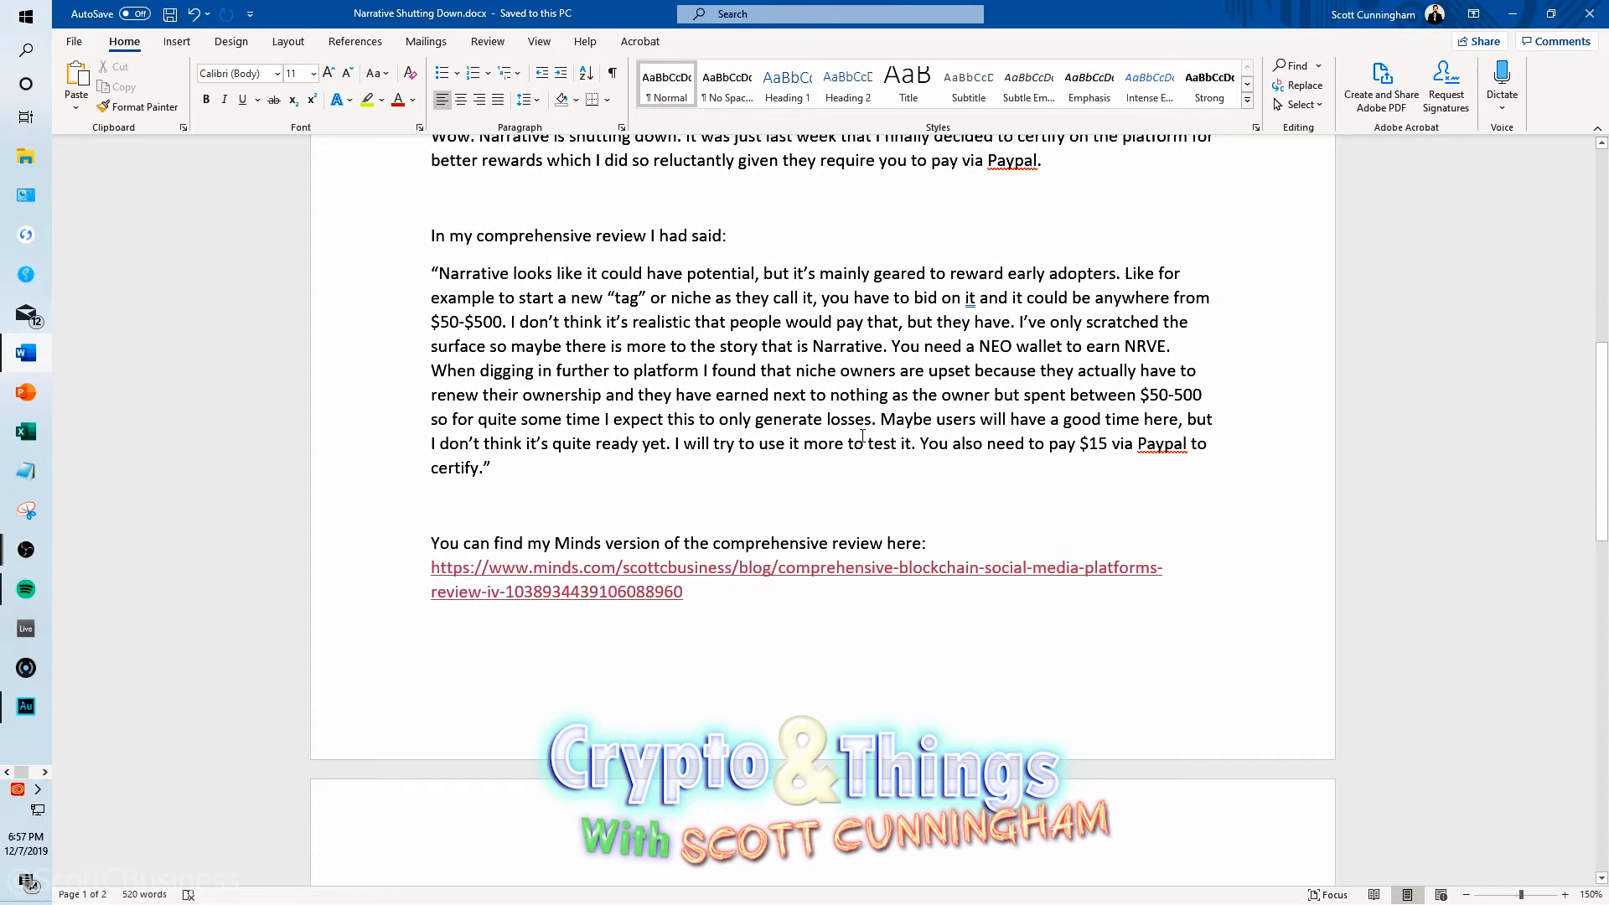
scroll("down", 3)
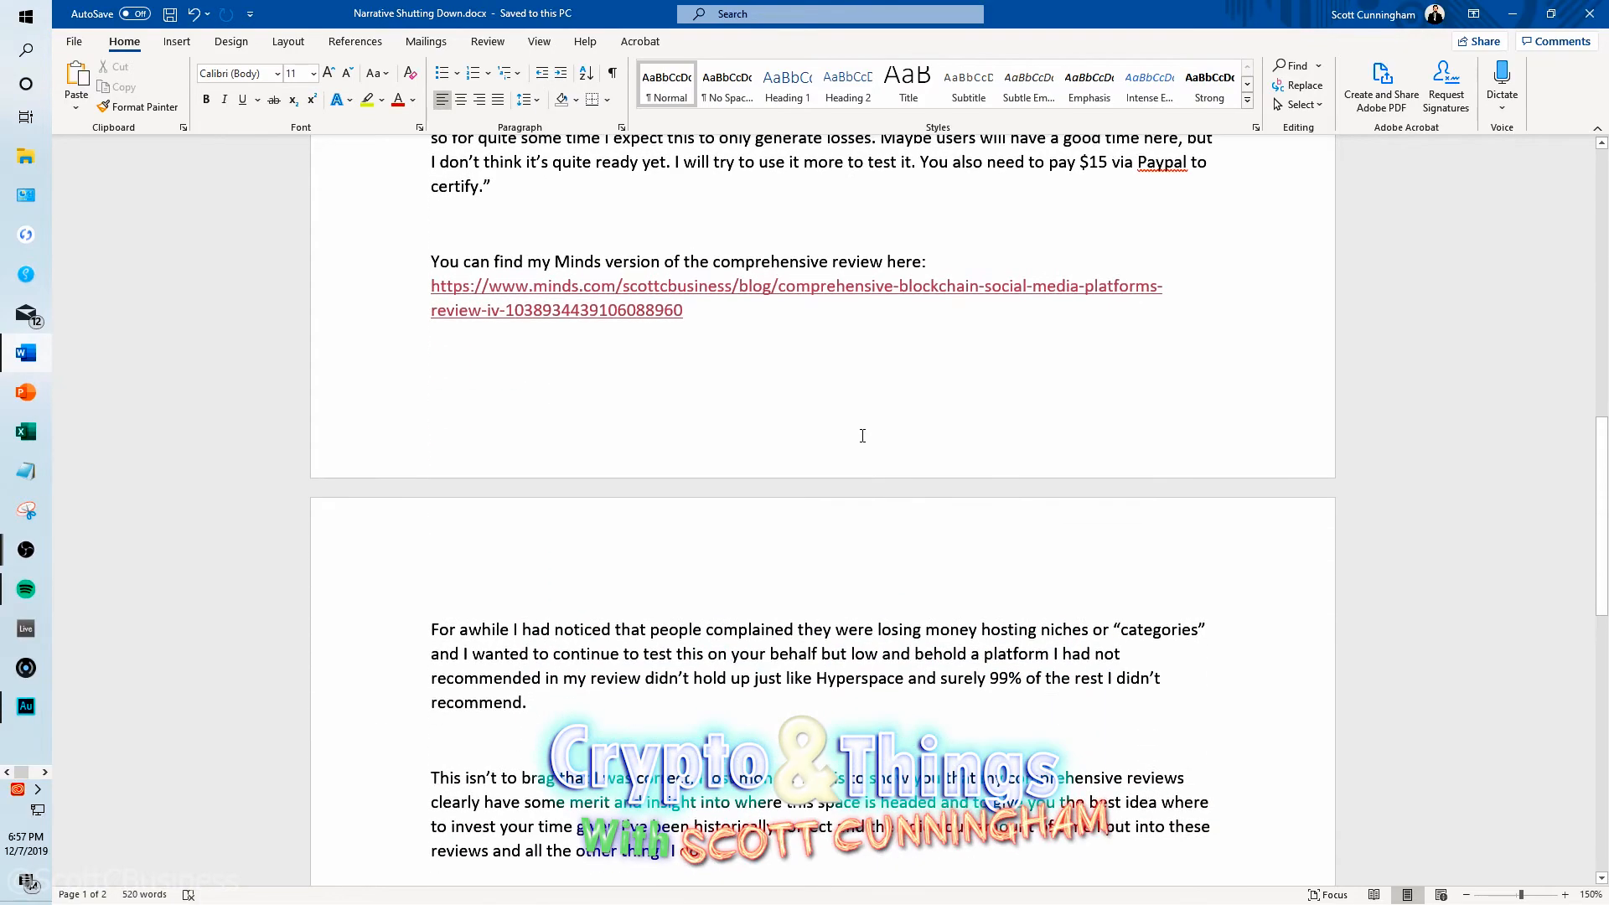
scroll("down", 3)
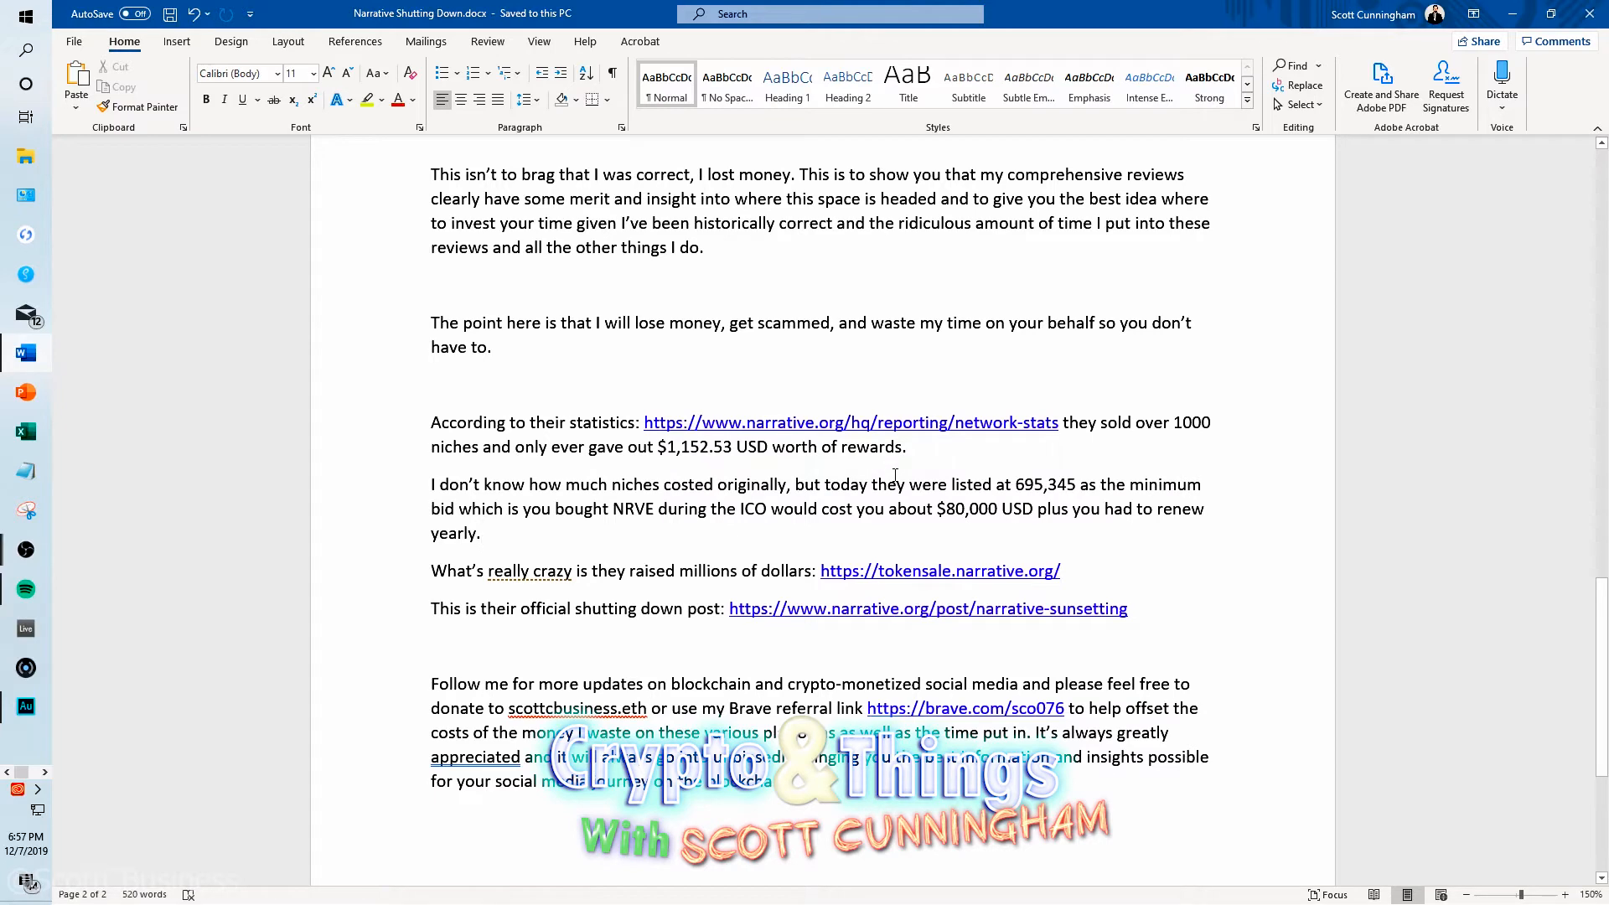
scroll("down", 3)
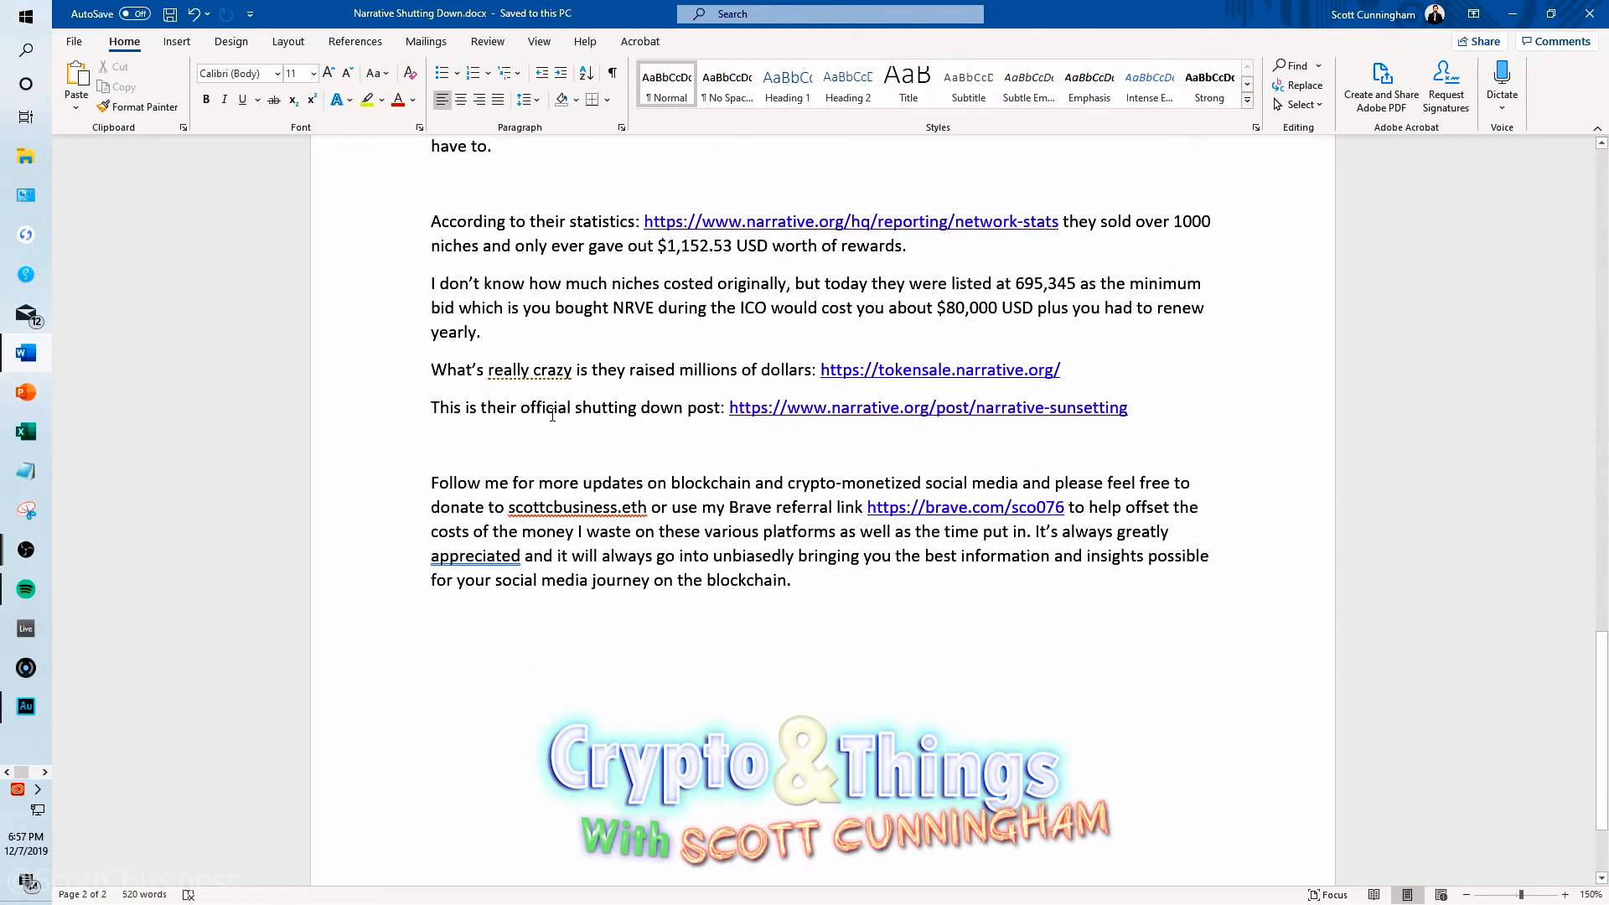
scroll("up", 3)
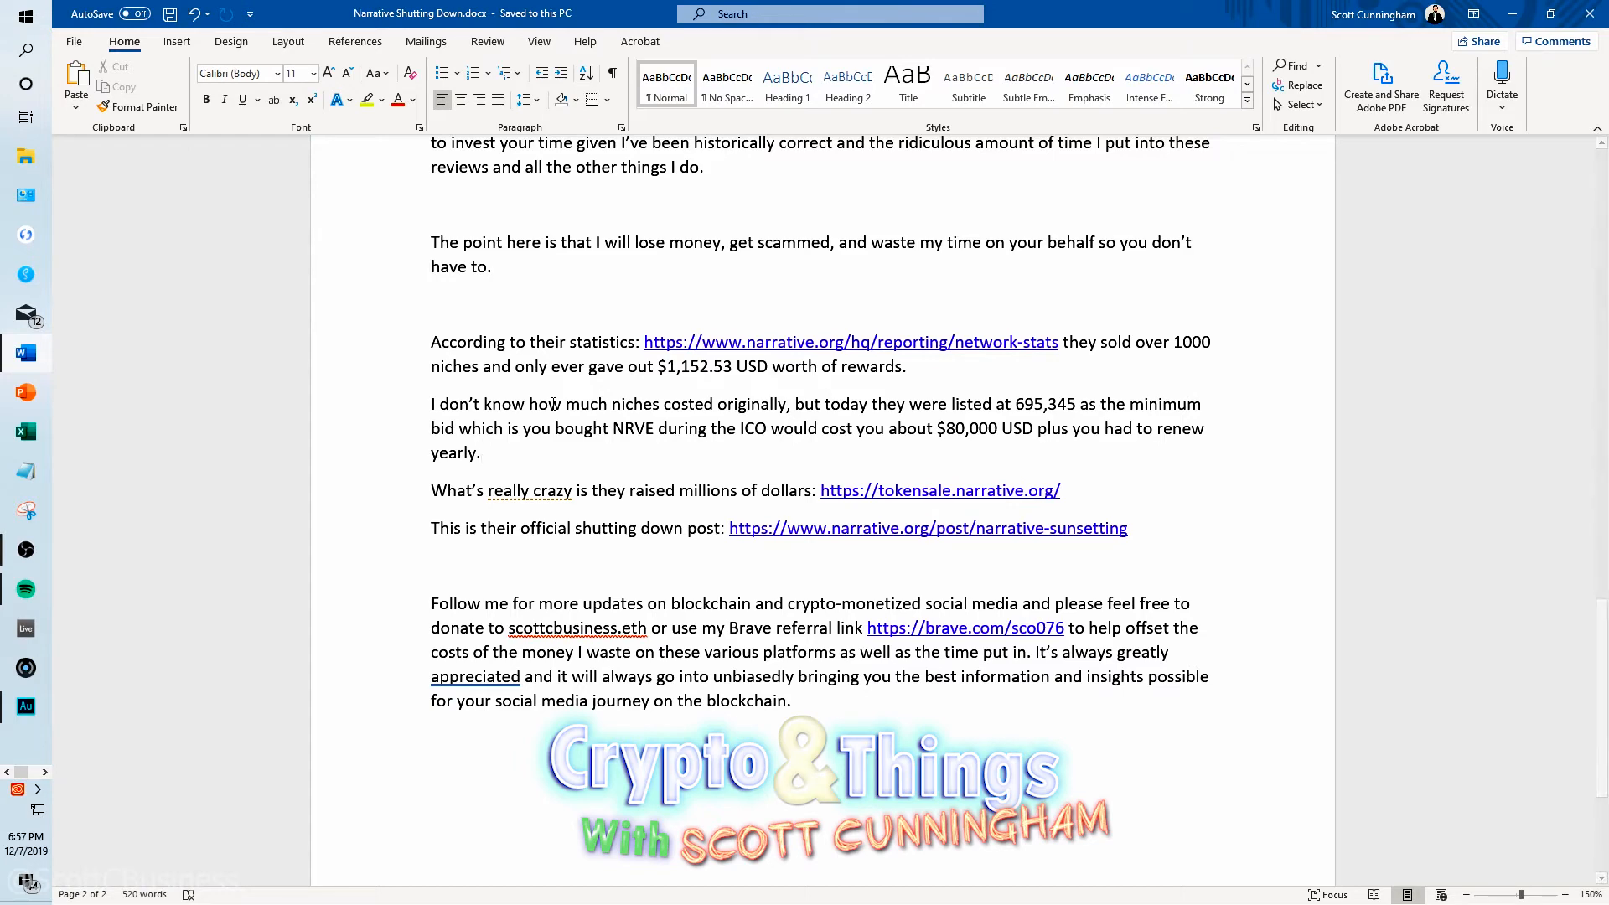
scroll("down", 3)
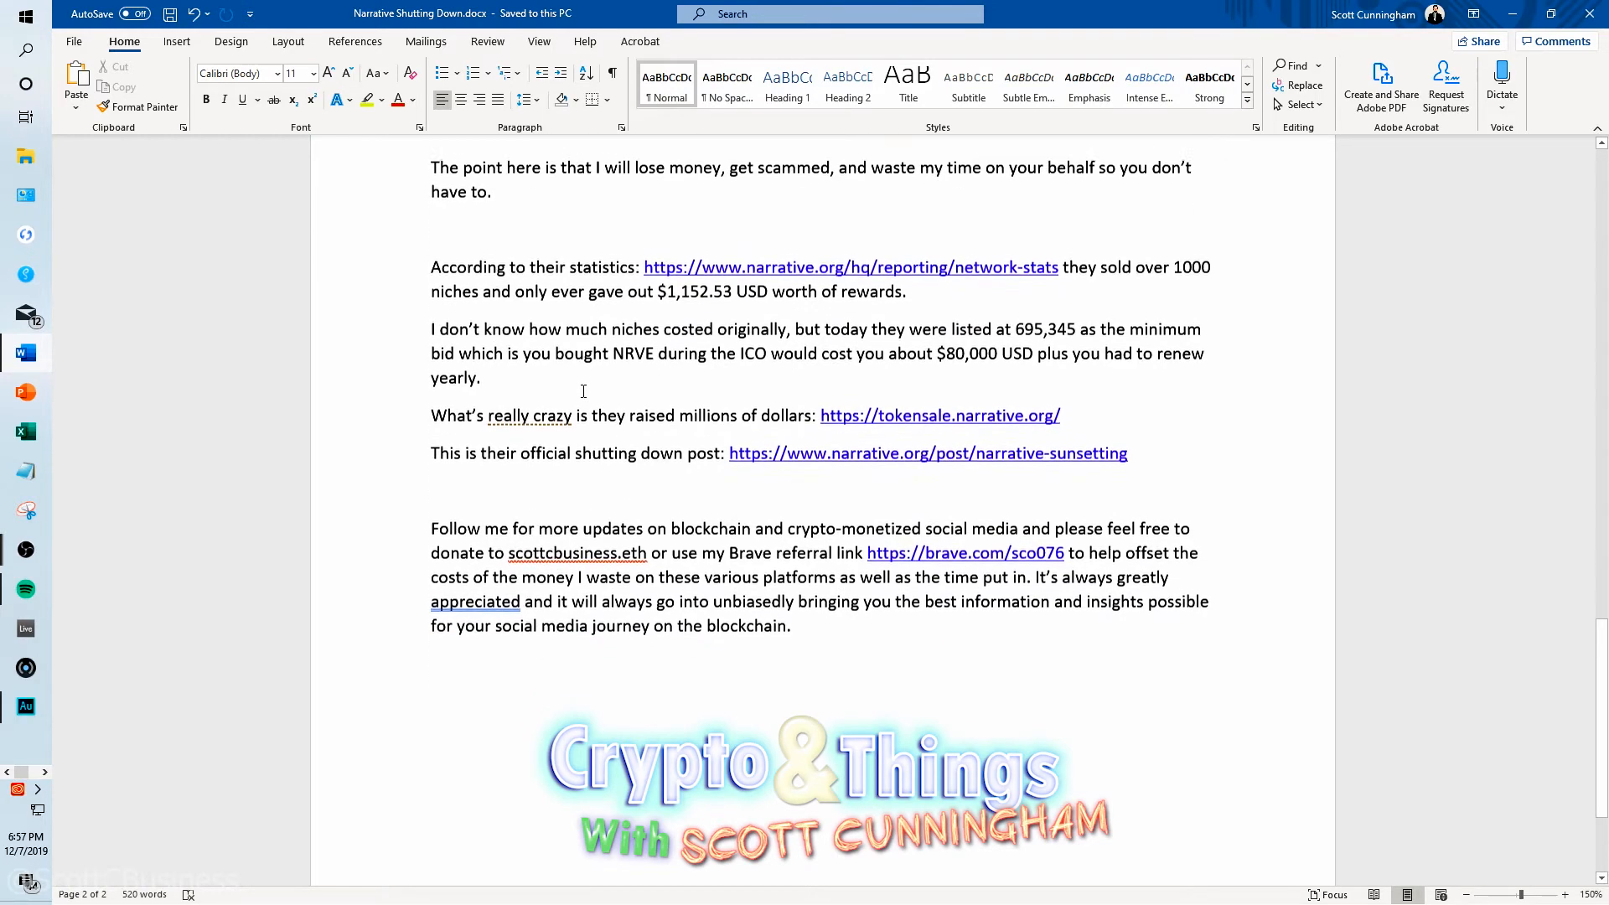